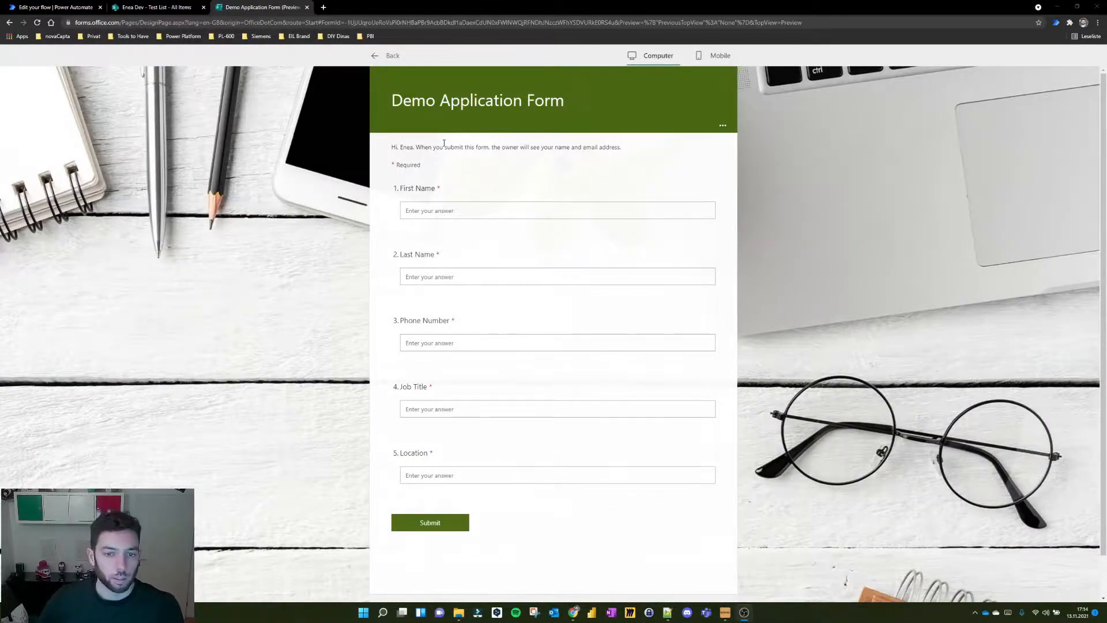
View the SharePoint Test List's three existing entries, all in calendar week 46
{"action": "left_click", "coordinate": [557, 211]}
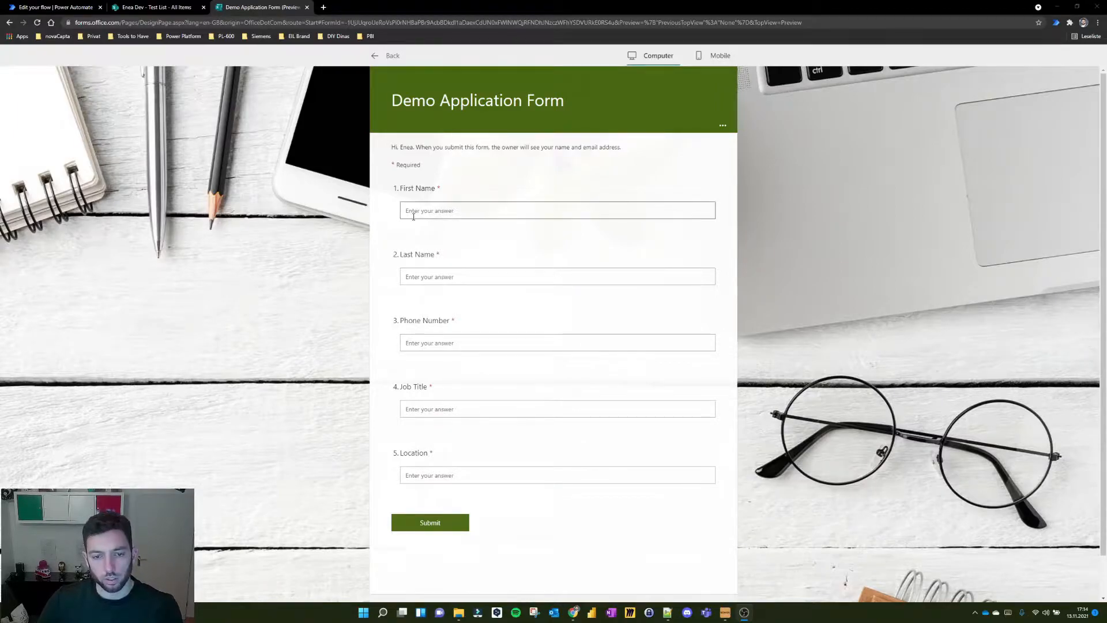
{"action": "left_click", "coordinate": [556, 210]}
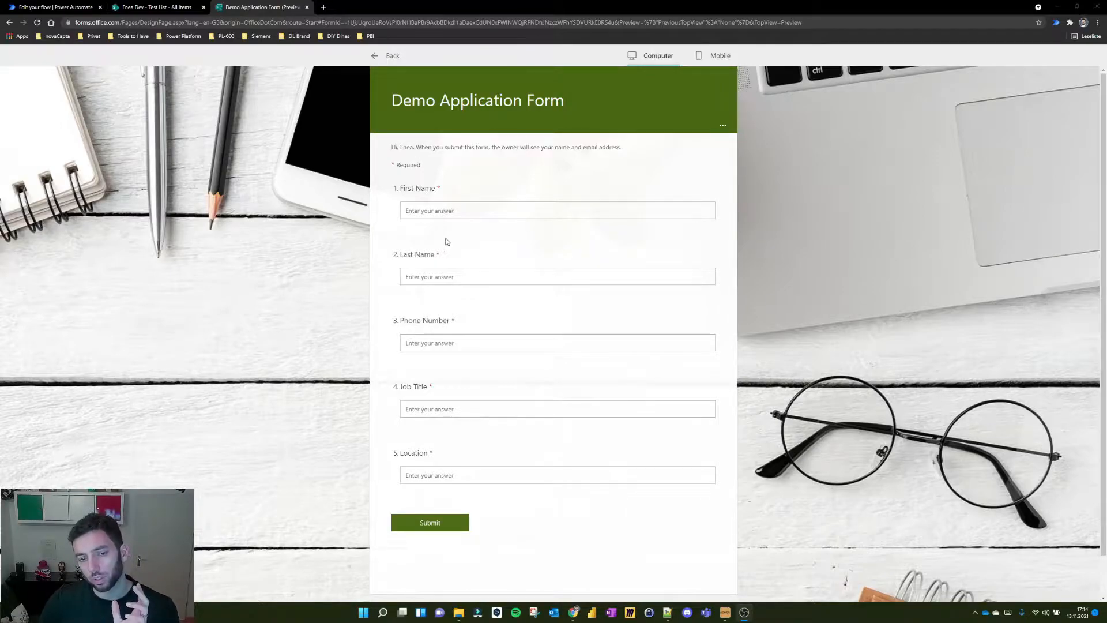
{"action": "mouse_move", "coordinate": [464, 254]}
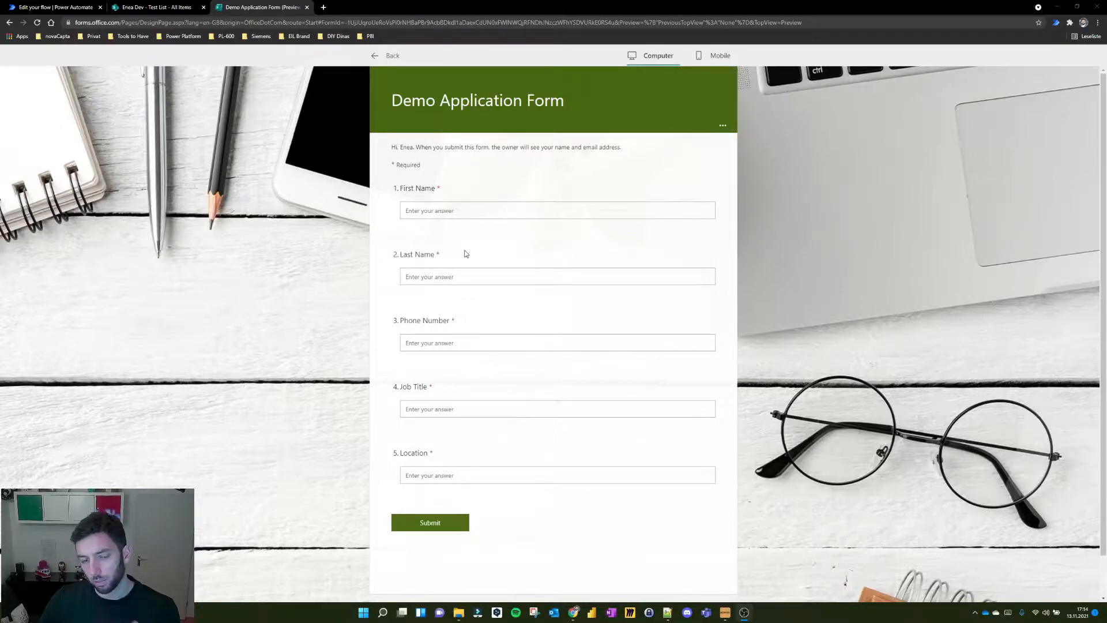
{"action": "mouse_move", "coordinate": [555, 227]}
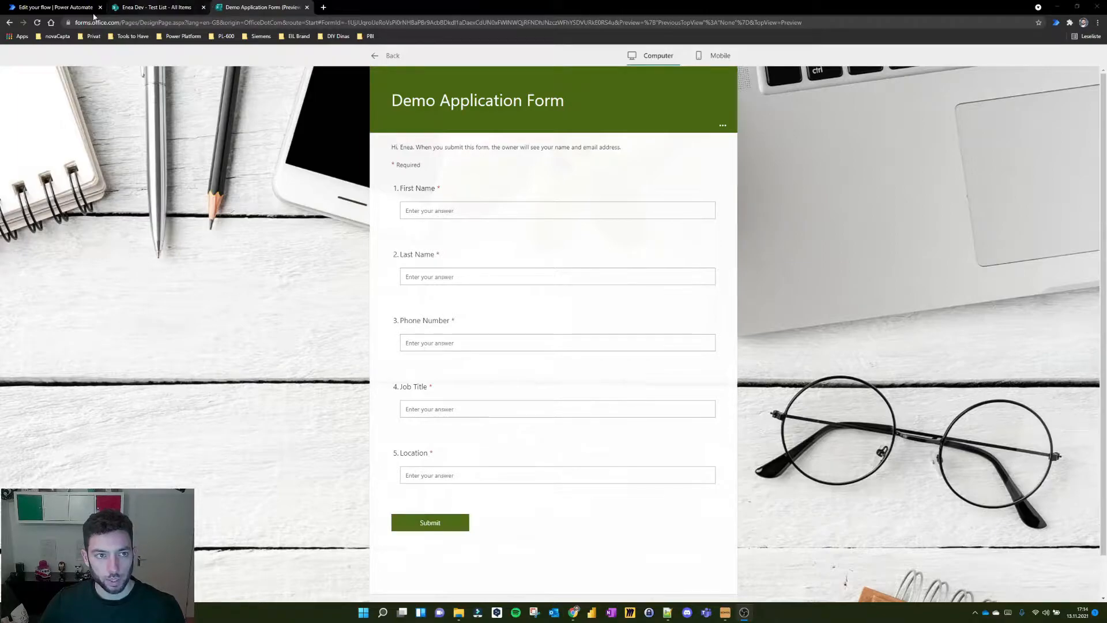
{"action": "left_click", "coordinate": [155, 7]}
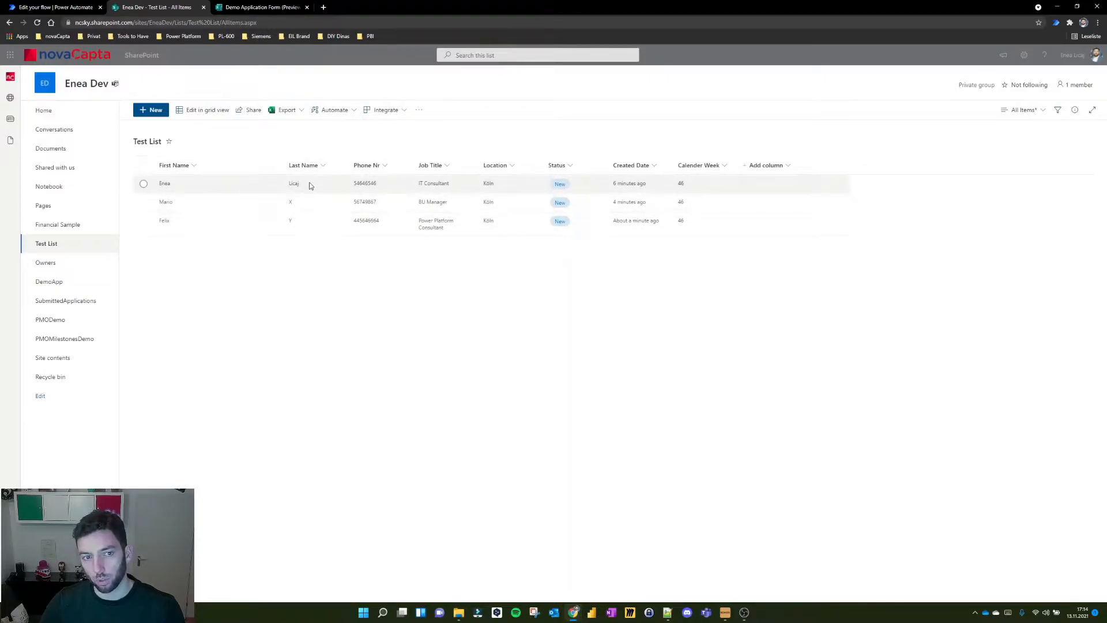
{"action": "mouse_move", "coordinate": [300, 210]}
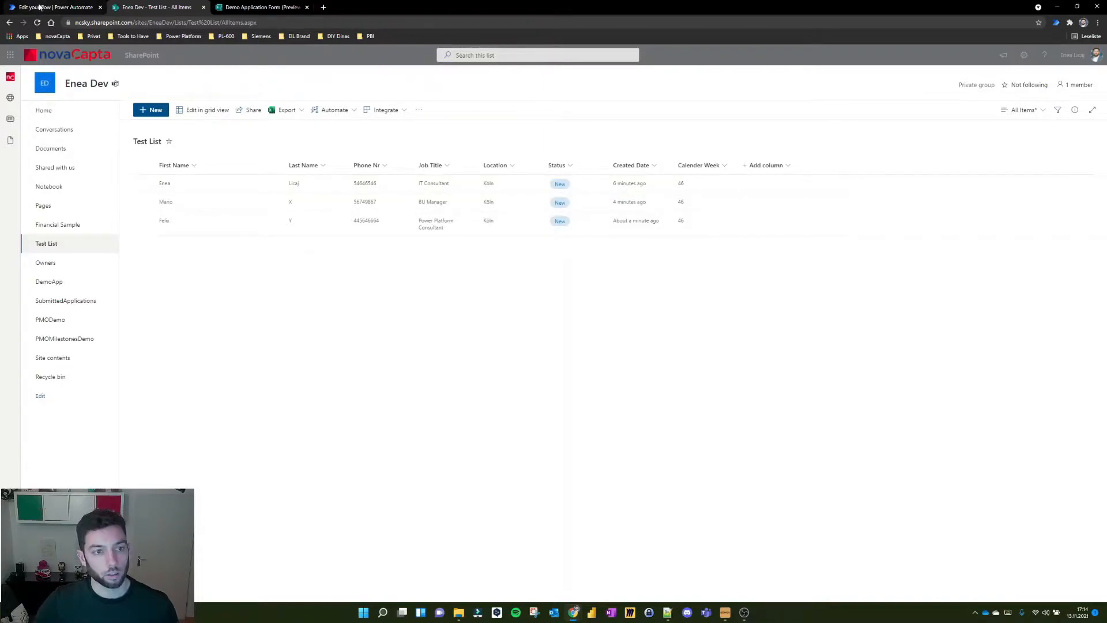
Show the Forms2SPL flow in the editor with its steps expanded
{"action": "left_click", "coordinate": [53, 7]}
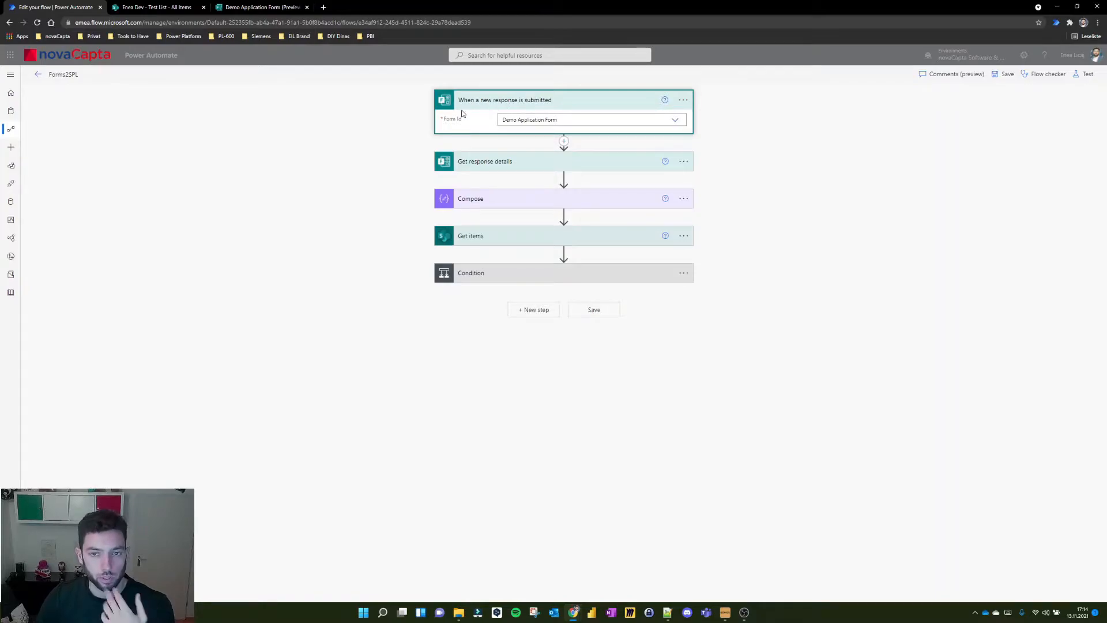
{"action": "left_click", "coordinate": [485, 160]}
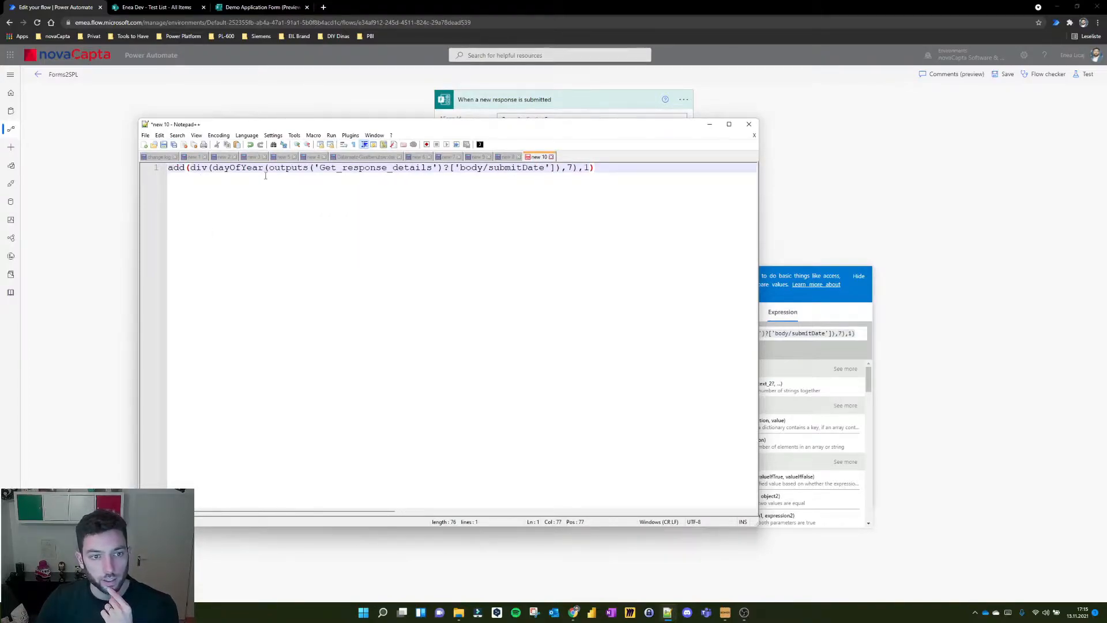
Highlight the add(div(dayOfYear(...)),7),1) calendar-week expression in Notepad++
{"action": "left_click_drag", "start_coordinate": [268, 167], "coordinate": [456, 168]}
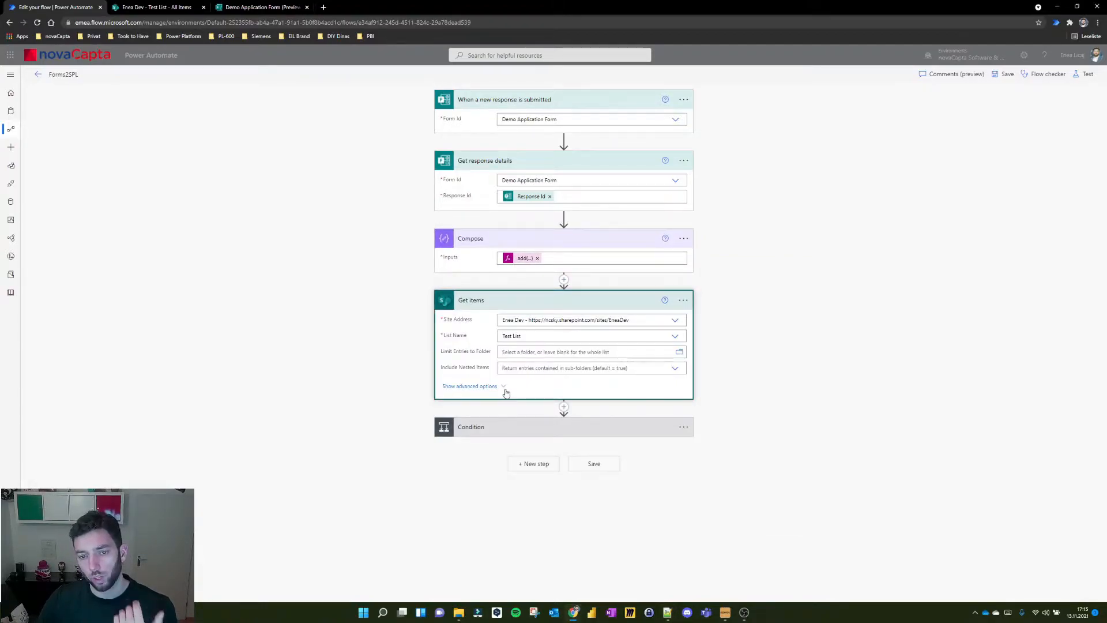
Reveal the Get items Filter Query and compare Title, Question2, CalenderWeek against the list columns
{"action": "left_click", "coordinate": [469, 386]}
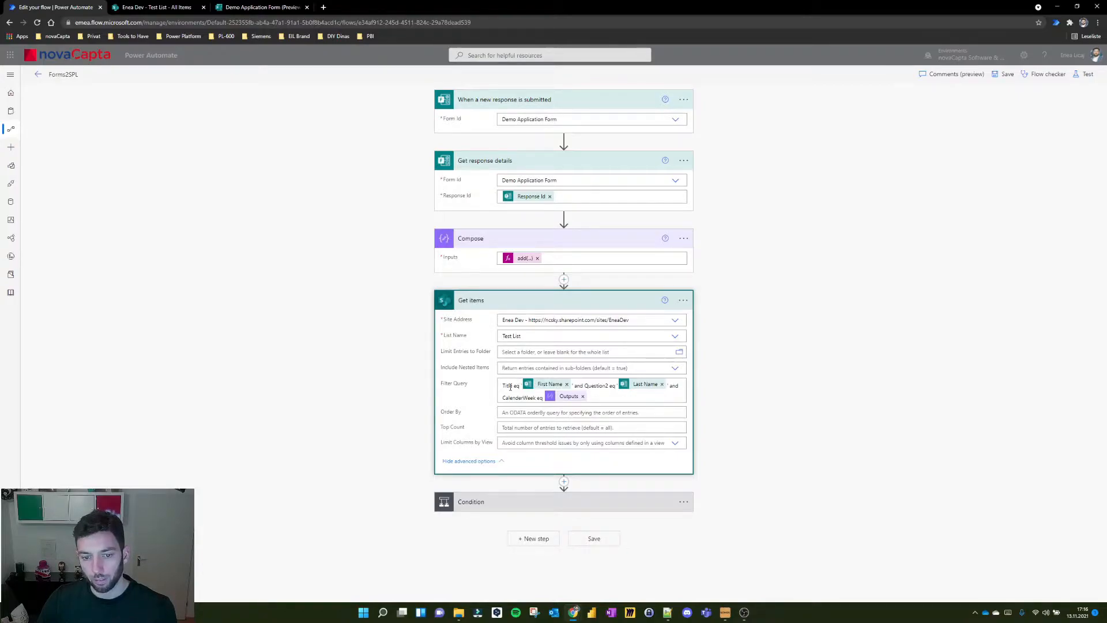
{"action": "left_click", "coordinate": [509, 385]}
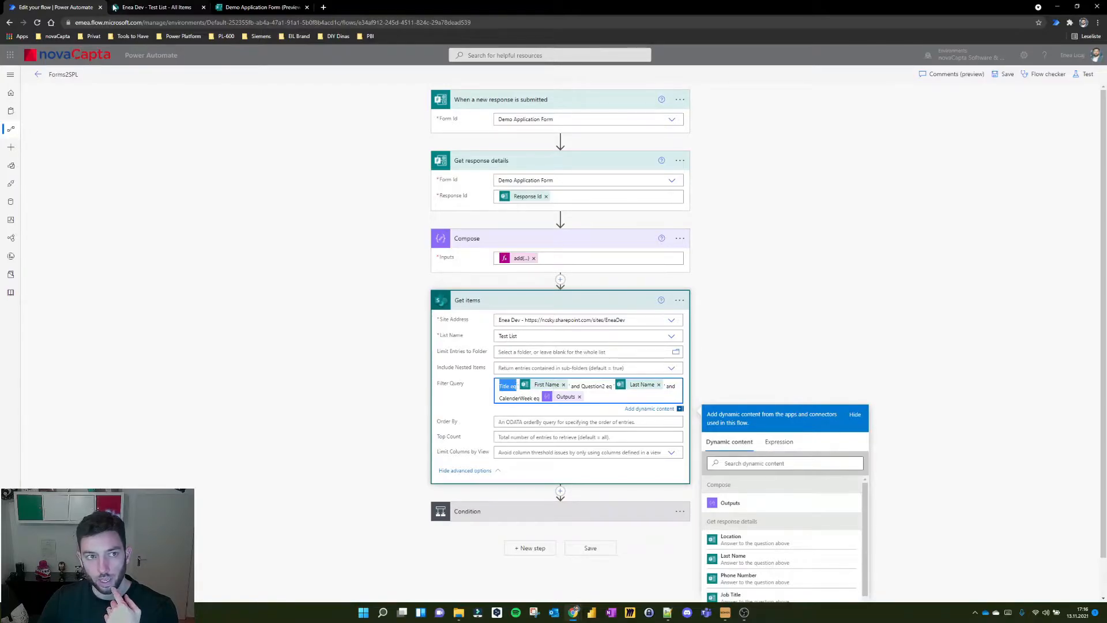
{"action": "left_click", "coordinate": [158, 7]}
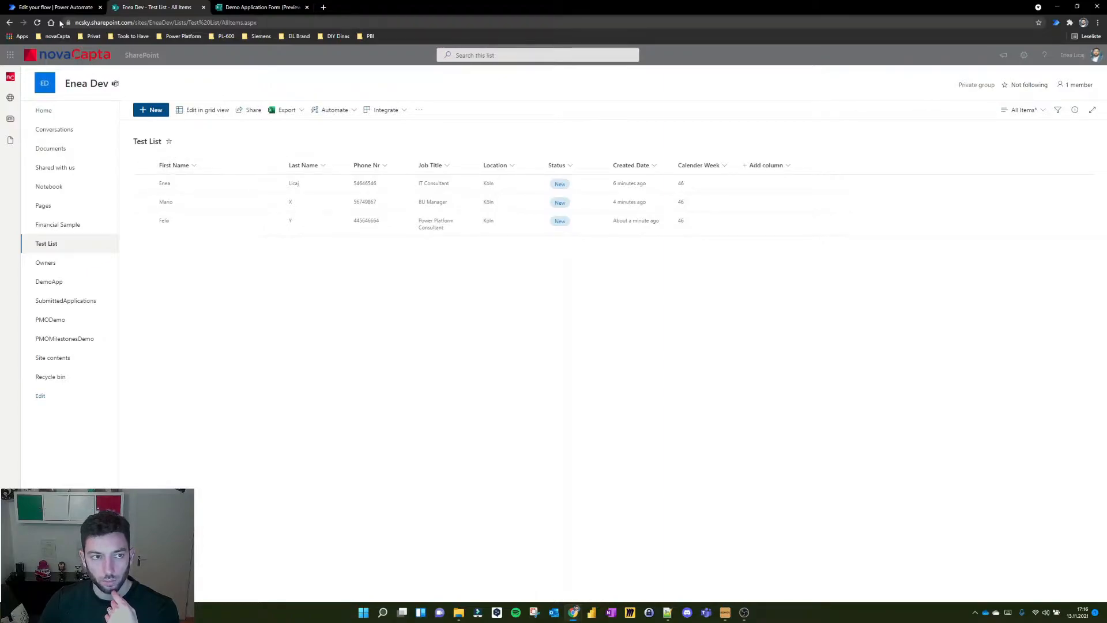
{"action": "left_click", "coordinate": [53, 7]}
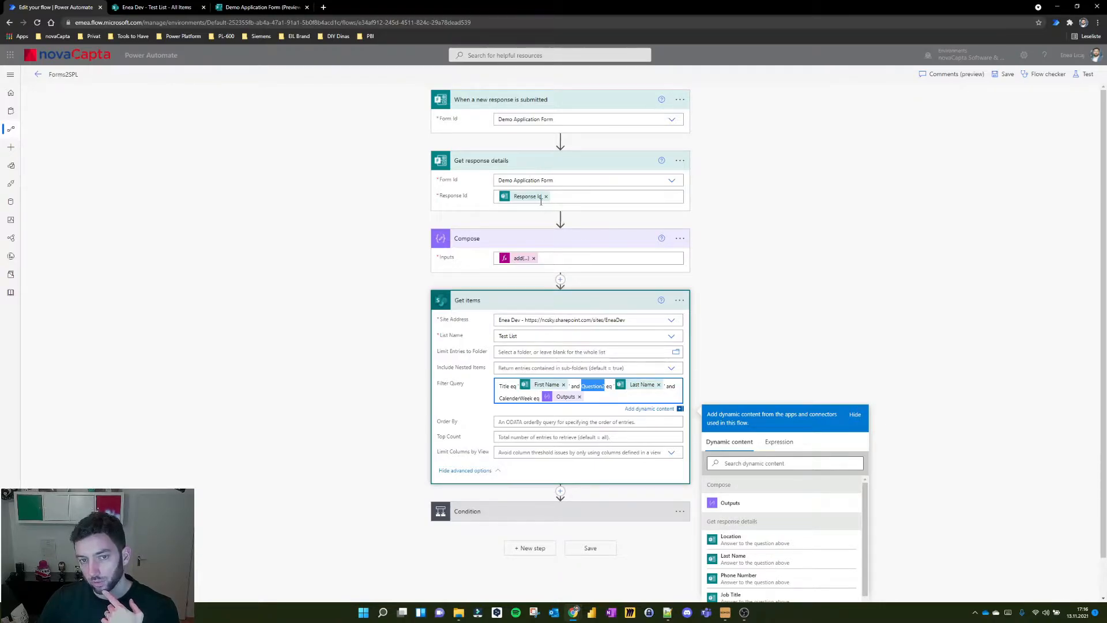
{"action": "mouse_move", "coordinate": [619, 409]}
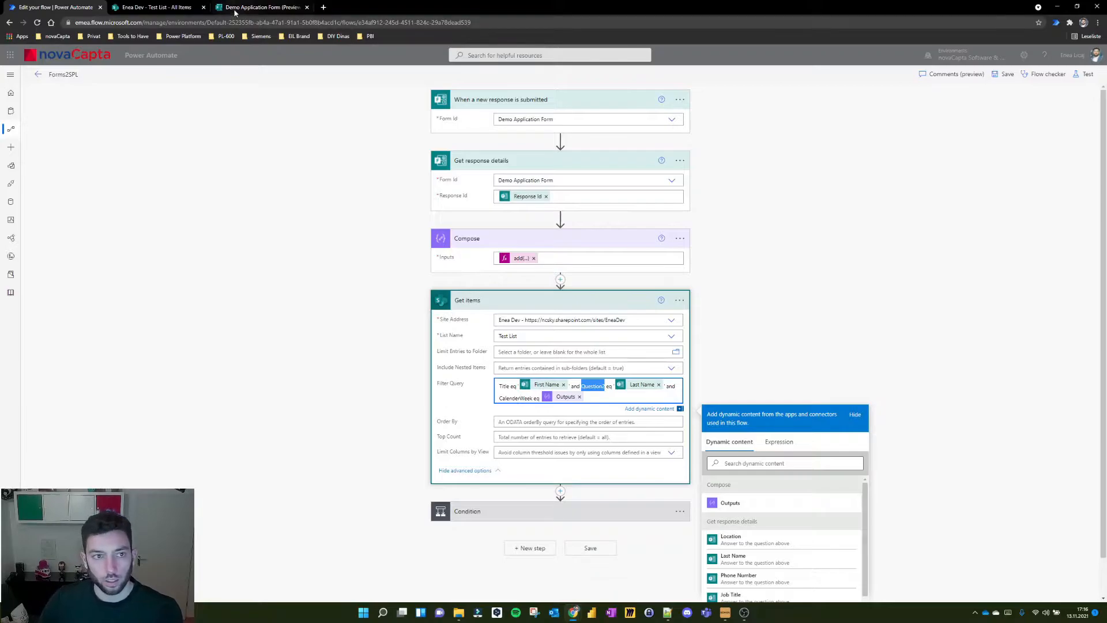
{"action": "left_click", "coordinate": [154, 7]}
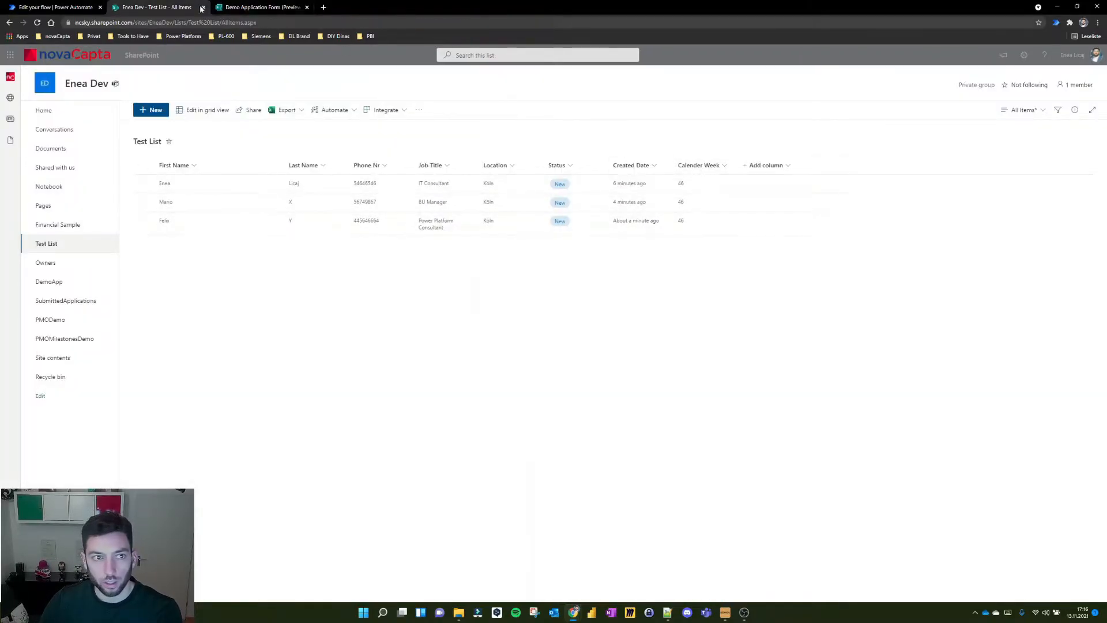
{"action": "left_click", "coordinate": [53, 7]}
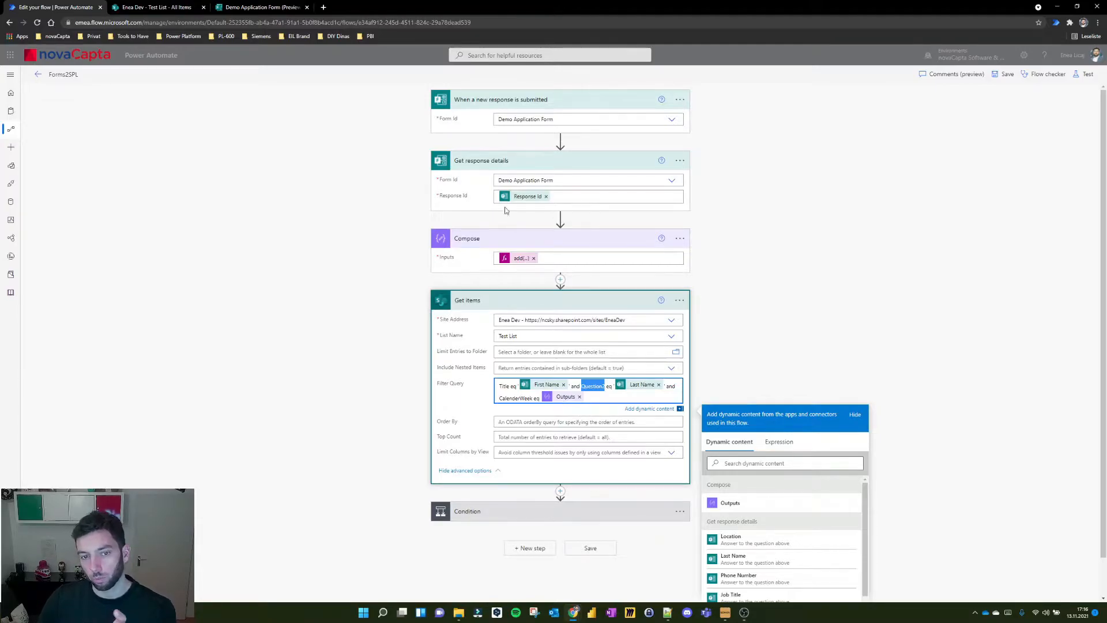
{"action": "mouse_move", "coordinate": [512, 239]}
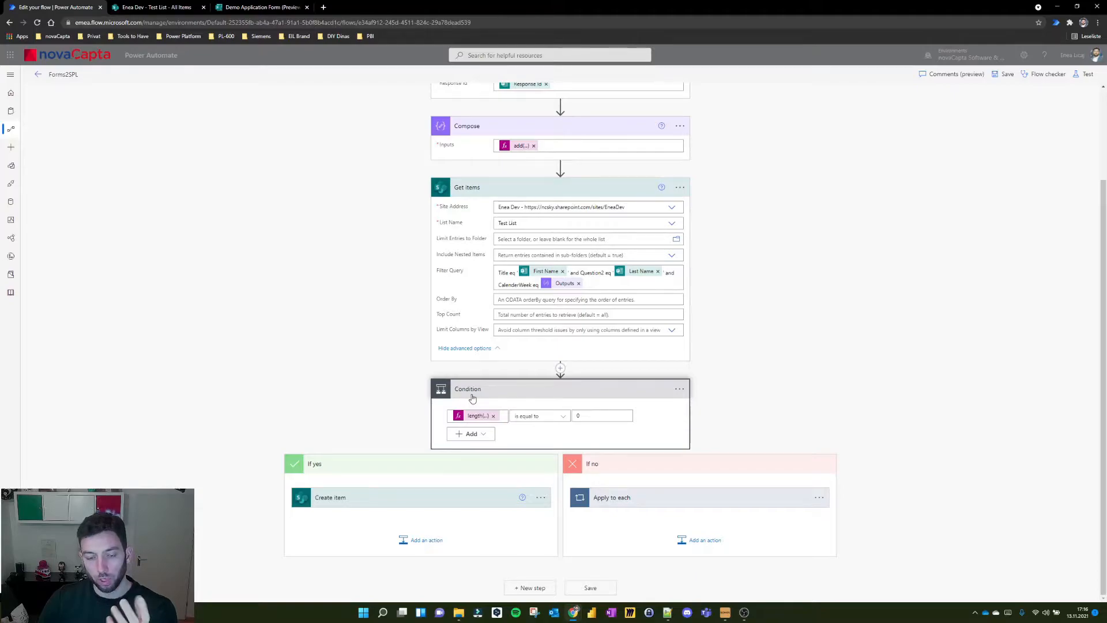
{"action": "mouse_move", "coordinate": [477, 421]}
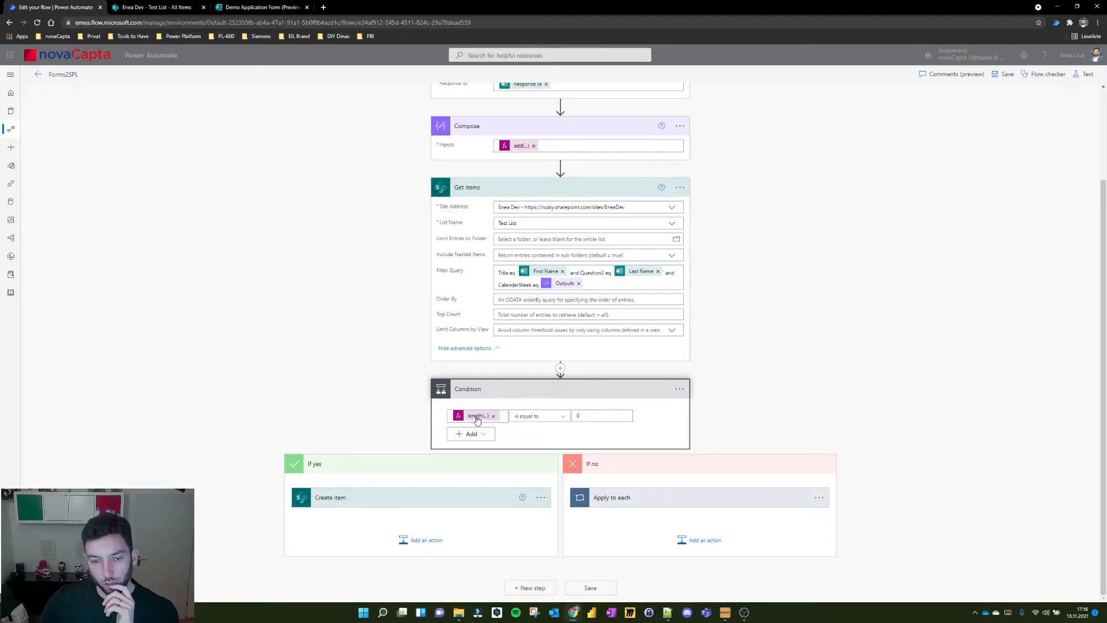
Inspect the Condition's length() expression and the value it is compared with
{"action": "left_click", "coordinate": [476, 415]}
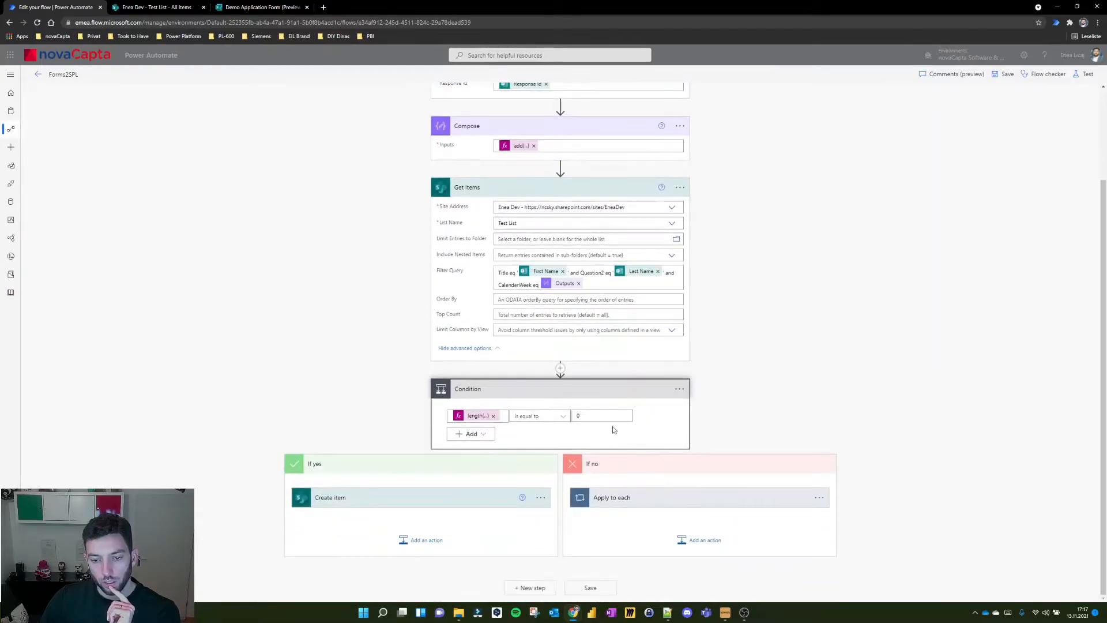
{"action": "left_click", "coordinate": [601, 415]}
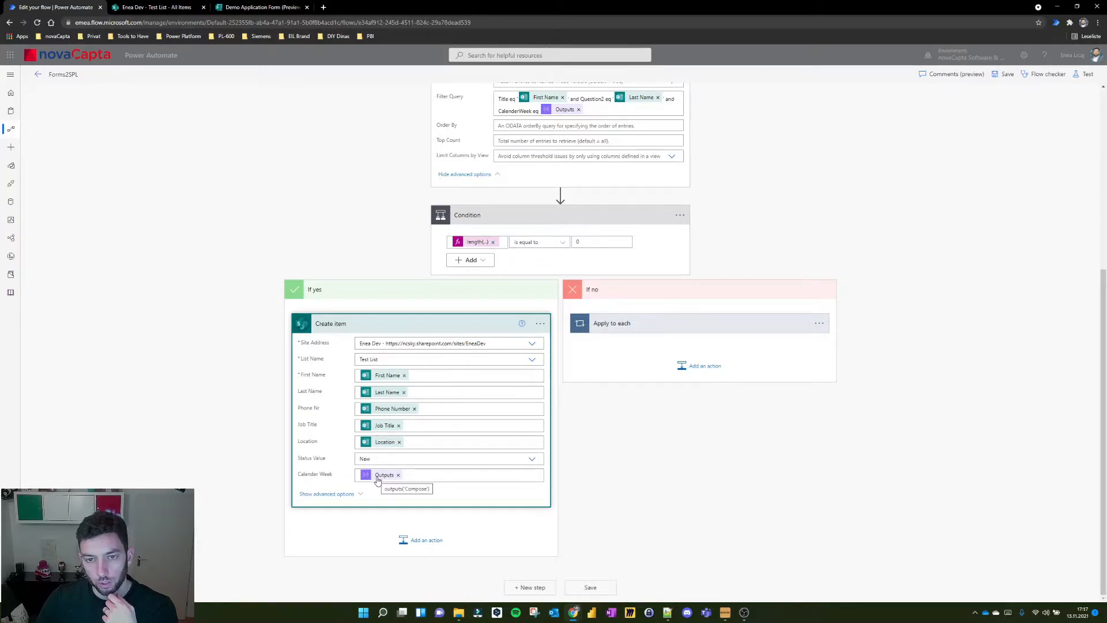
Review Create item's column mappings and enter 0 as the Condition's comparison value
{"action": "scroll", "scroll_direction": "down", "scroll_amount": 3}
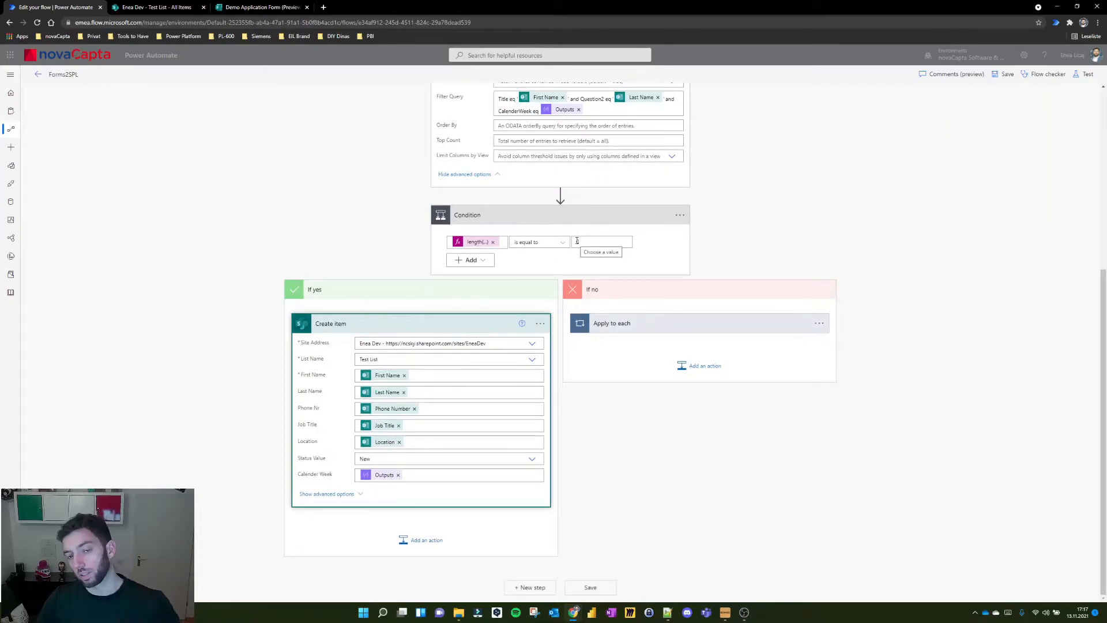
{"action": "type", "text": "0"}
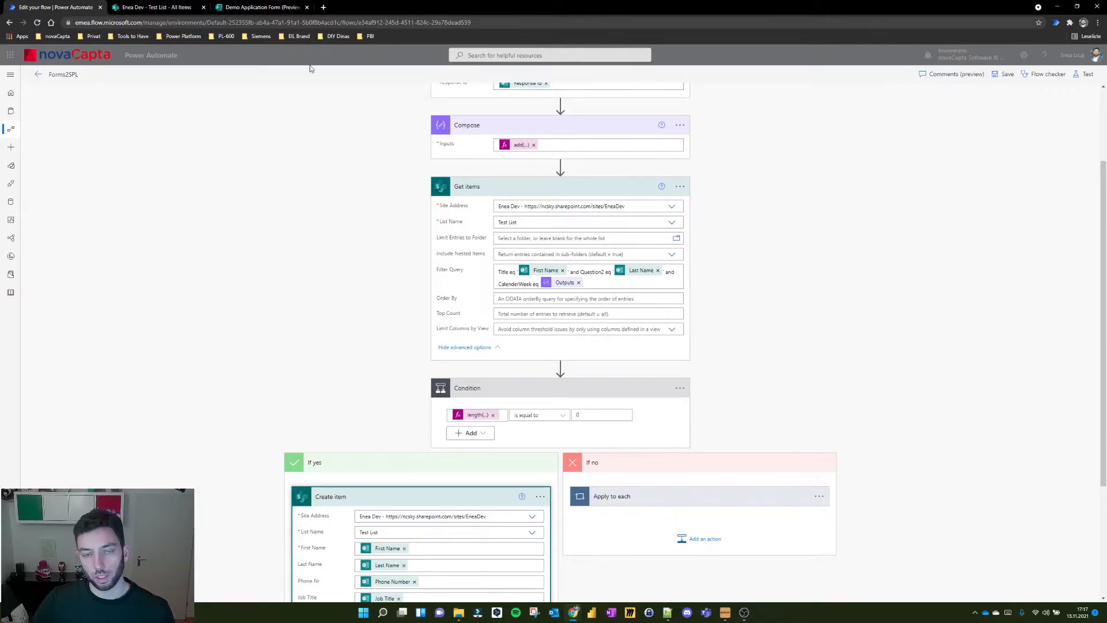
{"action": "scroll", "scroll_direction": "down", "scroll_amount": 3}
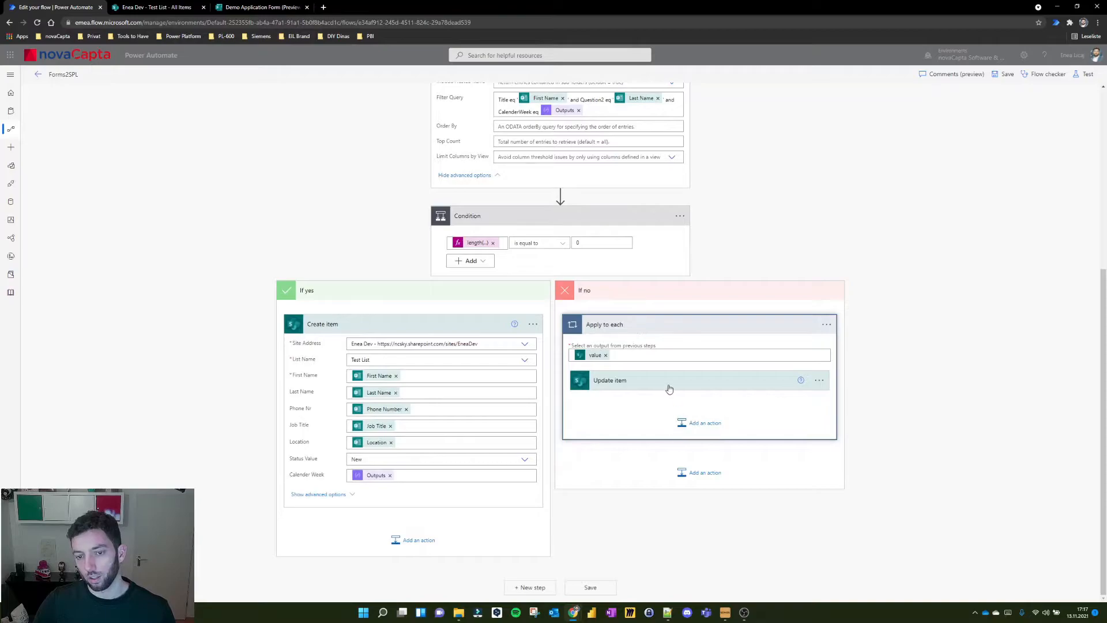
{"action": "left_click", "coordinate": [608, 380]}
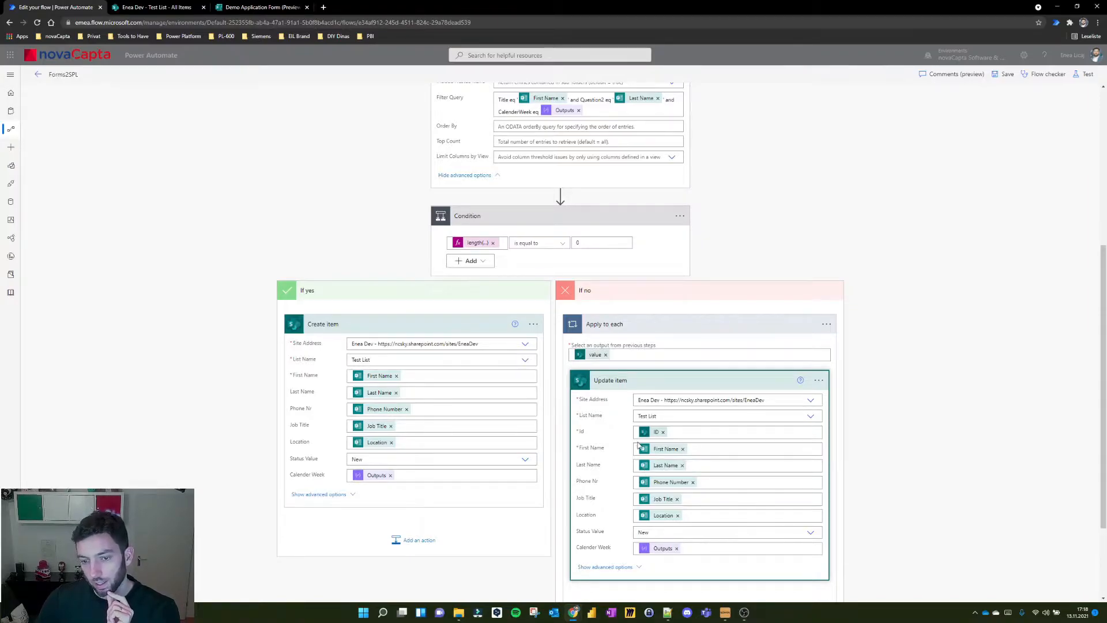
{"action": "mouse_move", "coordinate": [641, 444]}
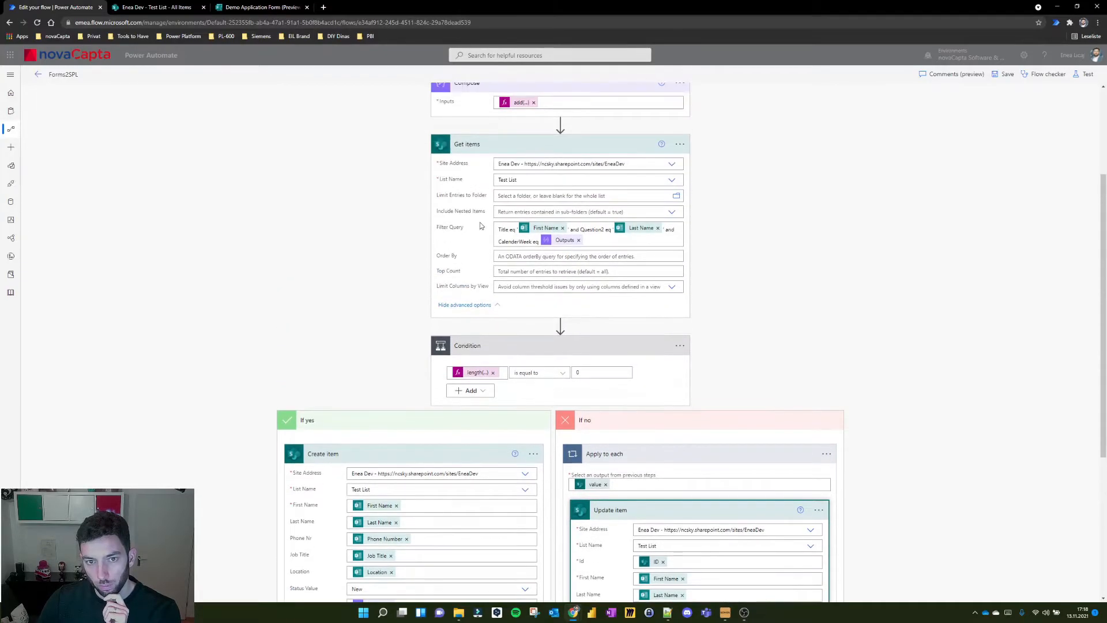
{"action": "scroll", "scroll_direction": "down", "scroll_amount": 3}
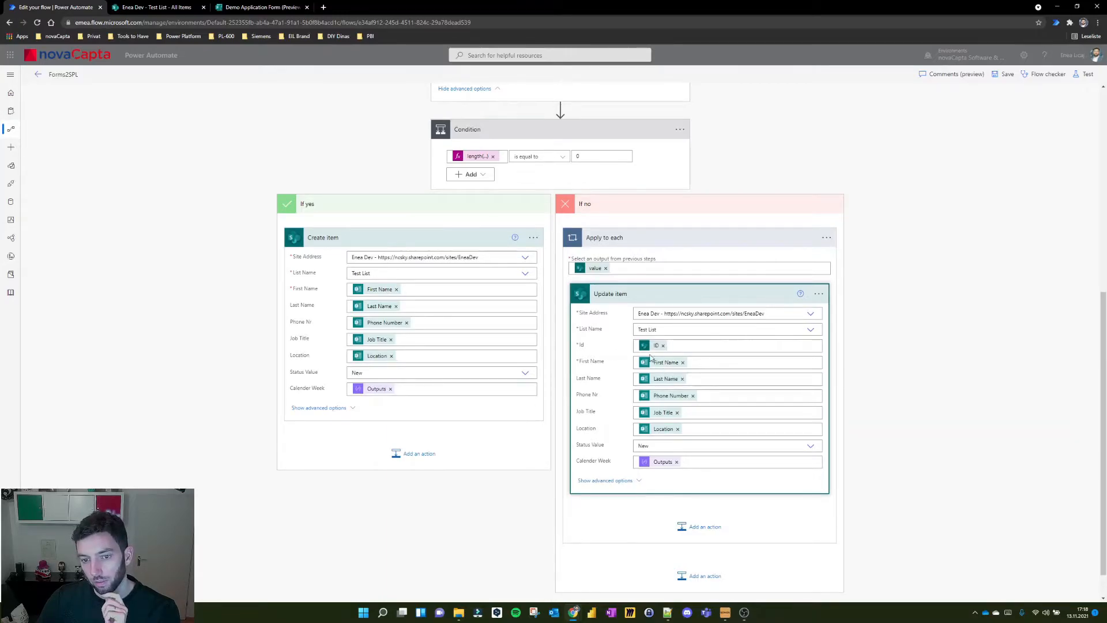
{"action": "mouse_move", "coordinate": [664, 424]}
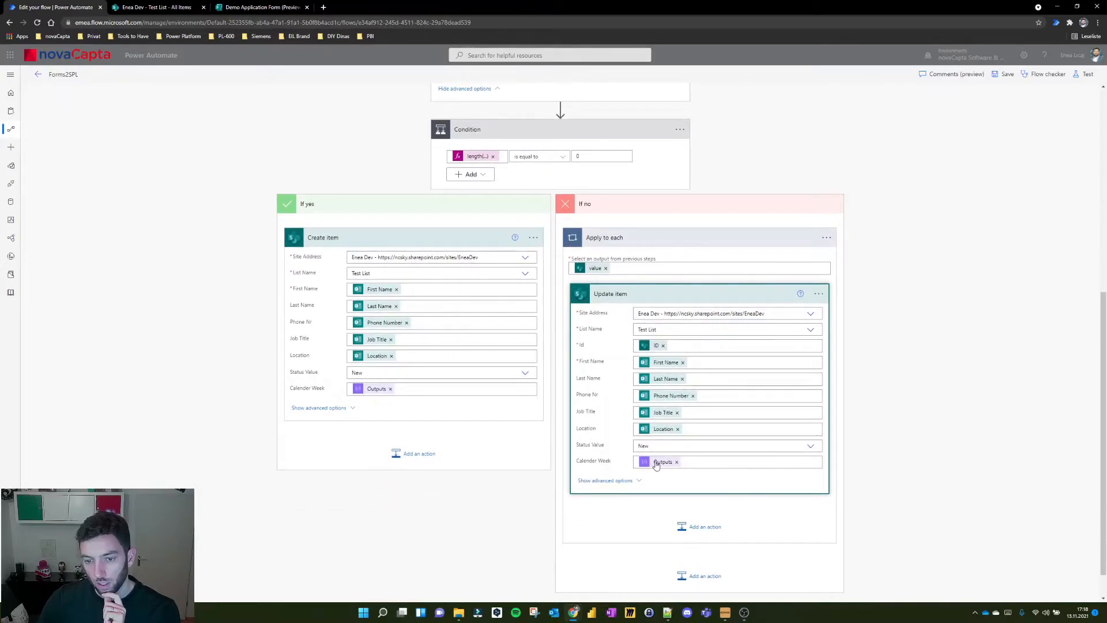
{"action": "mouse_move", "coordinate": [650, 464]}
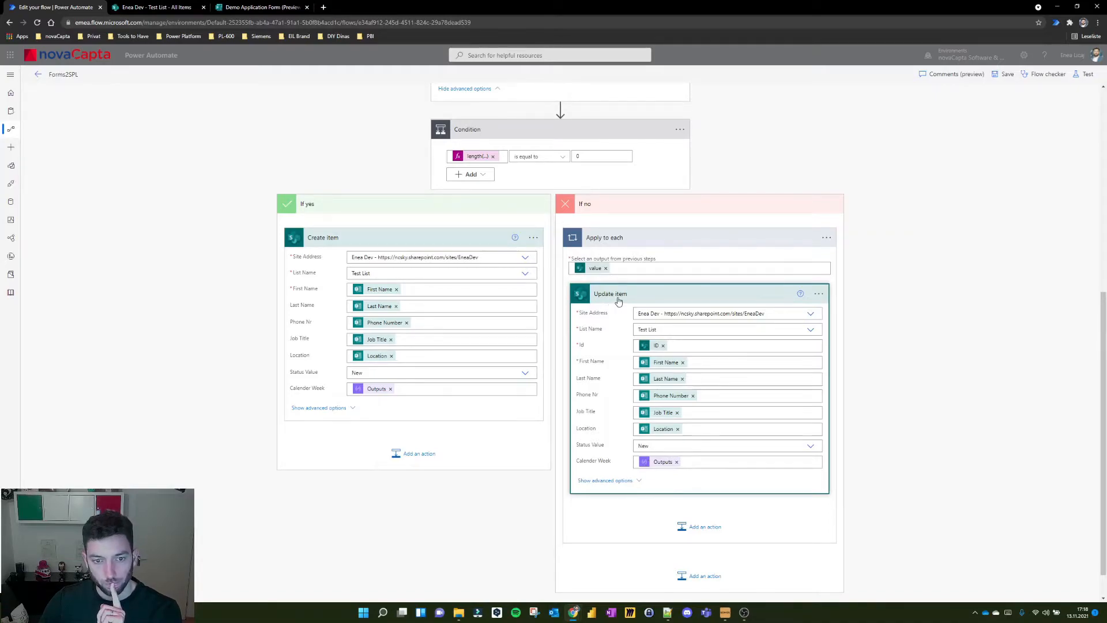
{"action": "scroll", "scroll_direction": "down", "scroll_amount": 3}
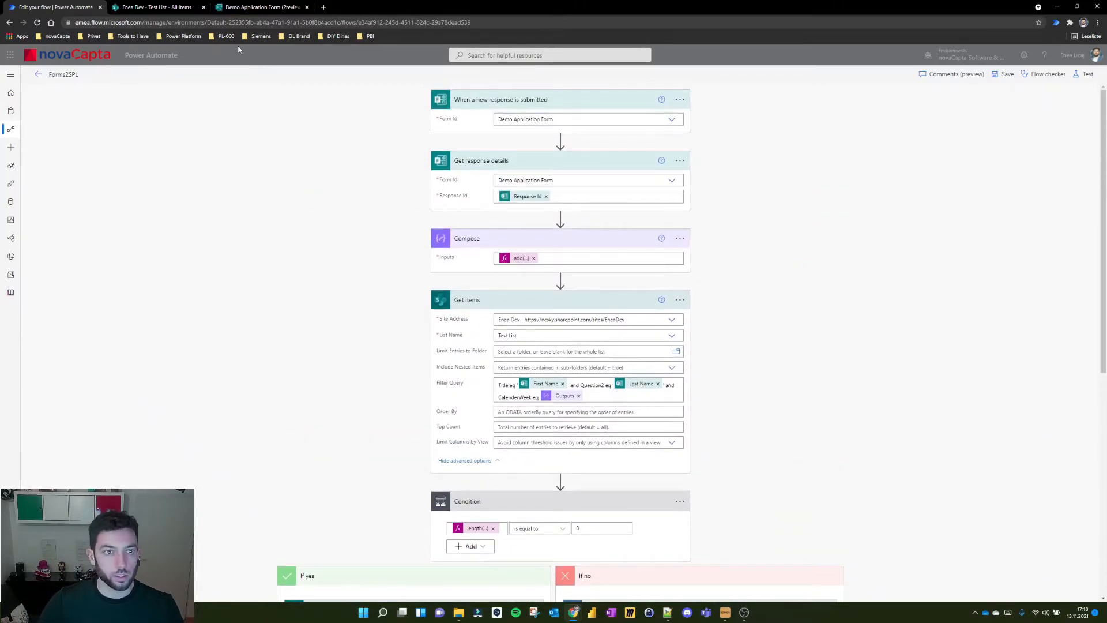
Start a flow test triggered by a new response and show the Demo Application Form
{"action": "left_click", "coordinate": [1087, 73]}
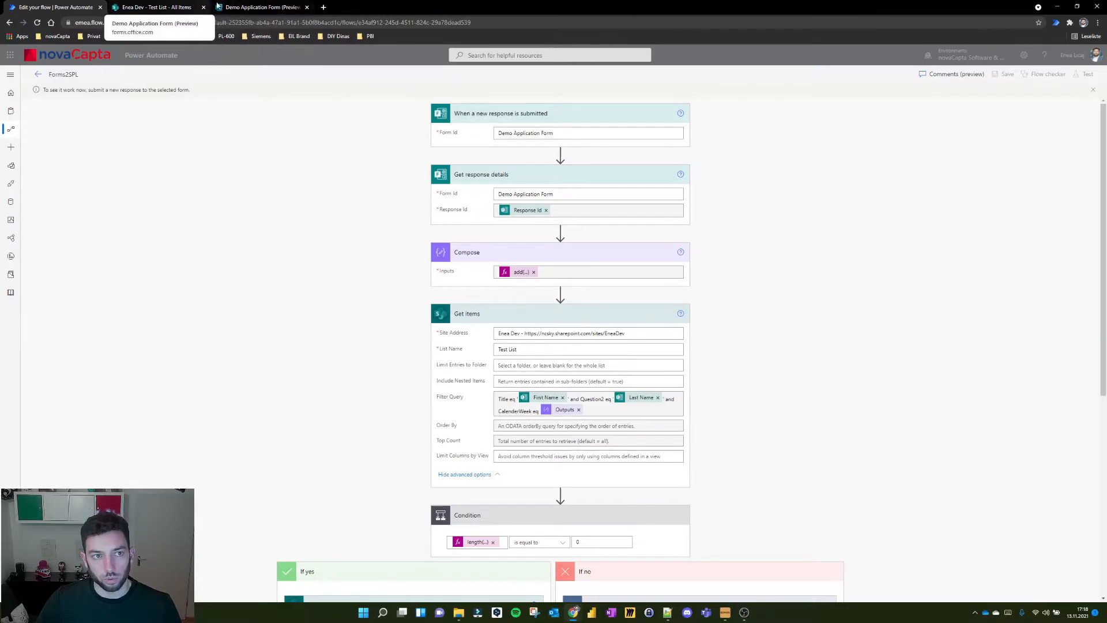
{"action": "left_click", "coordinate": [261, 7]}
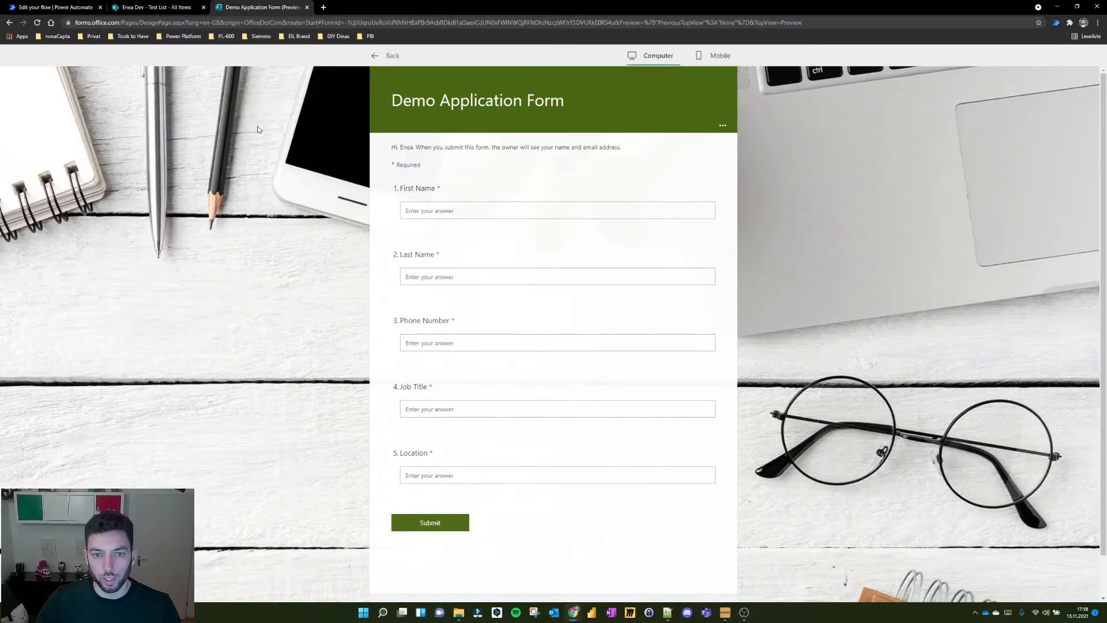
Submit Max Mustermann, phone 5646465, job title CEO, location Germany in the form
{"action": "left_click", "coordinate": [556, 211]}
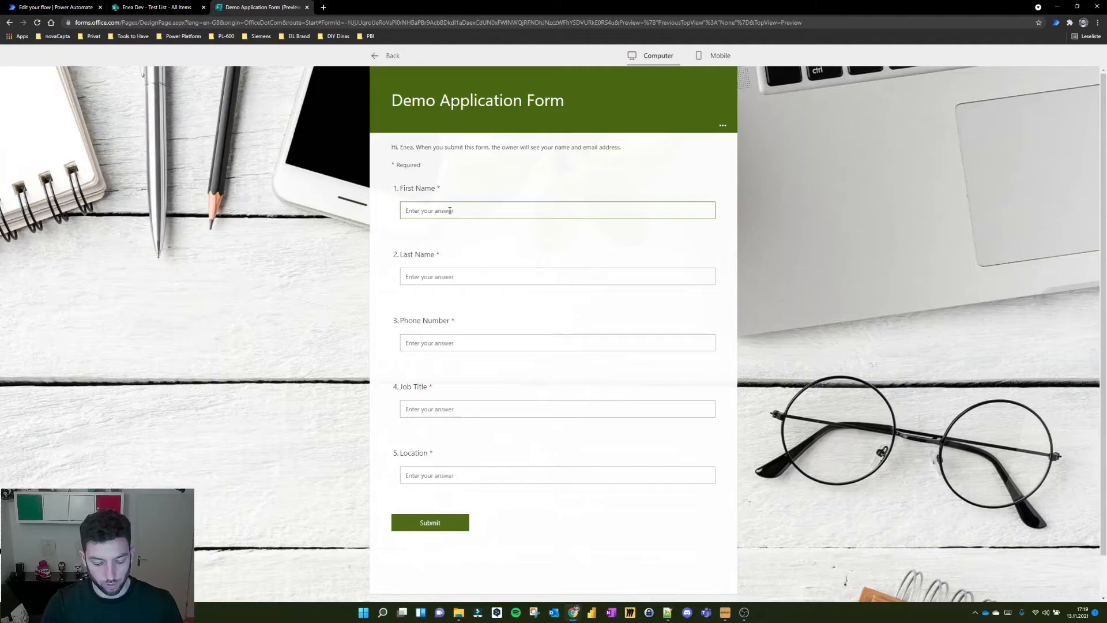
{"action": "type", "text": "Max"}
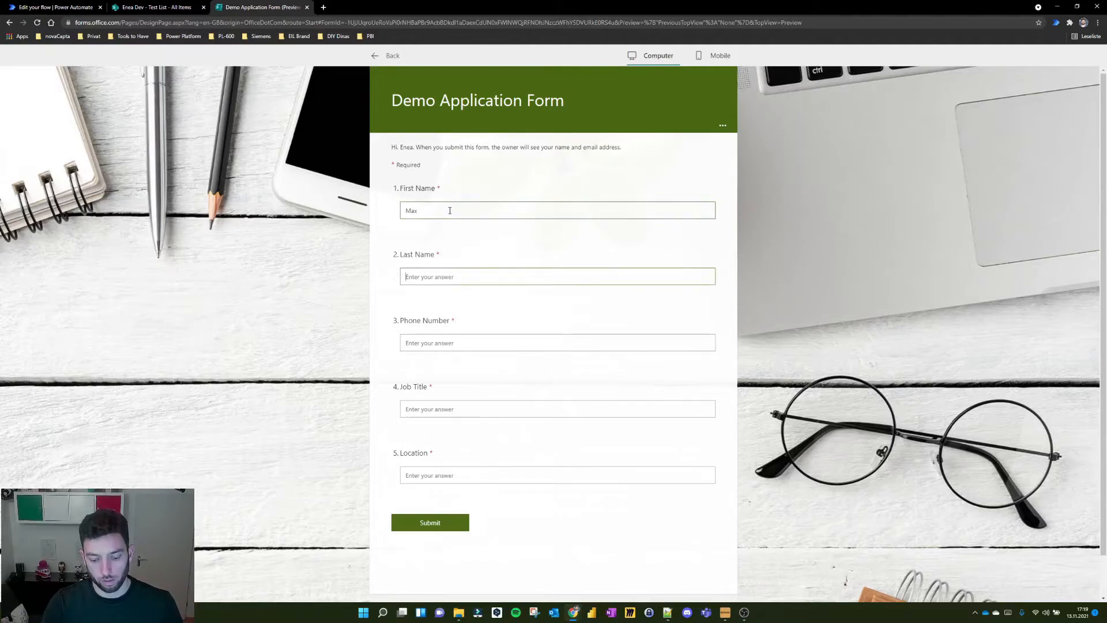
{"action": "type", "text": "Mustermann"}
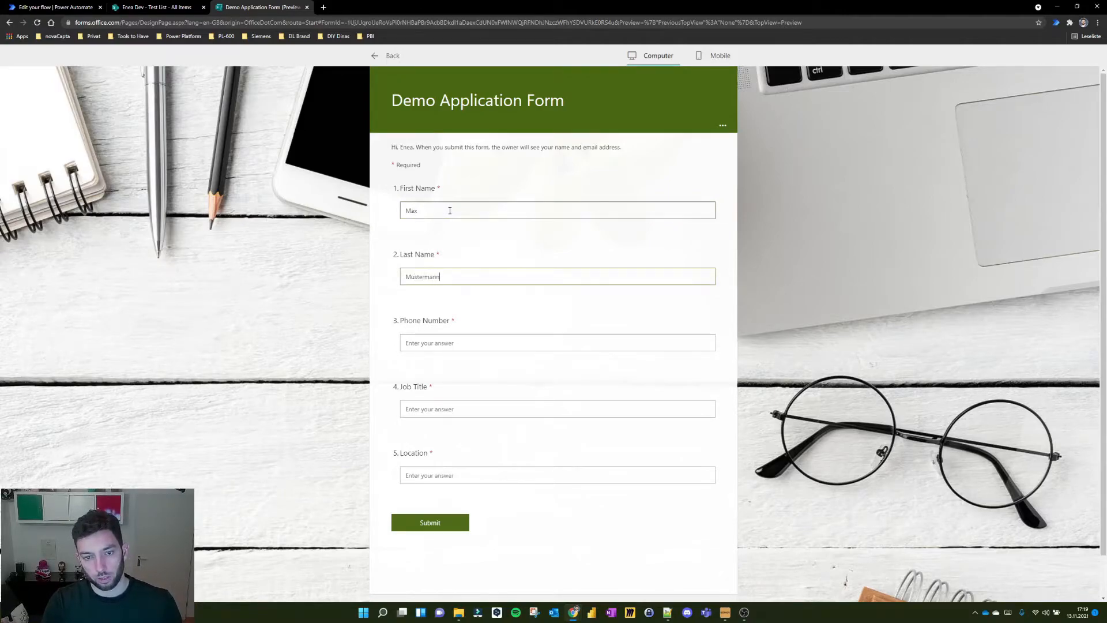
{"action": "left_click", "coordinate": [557, 342]}
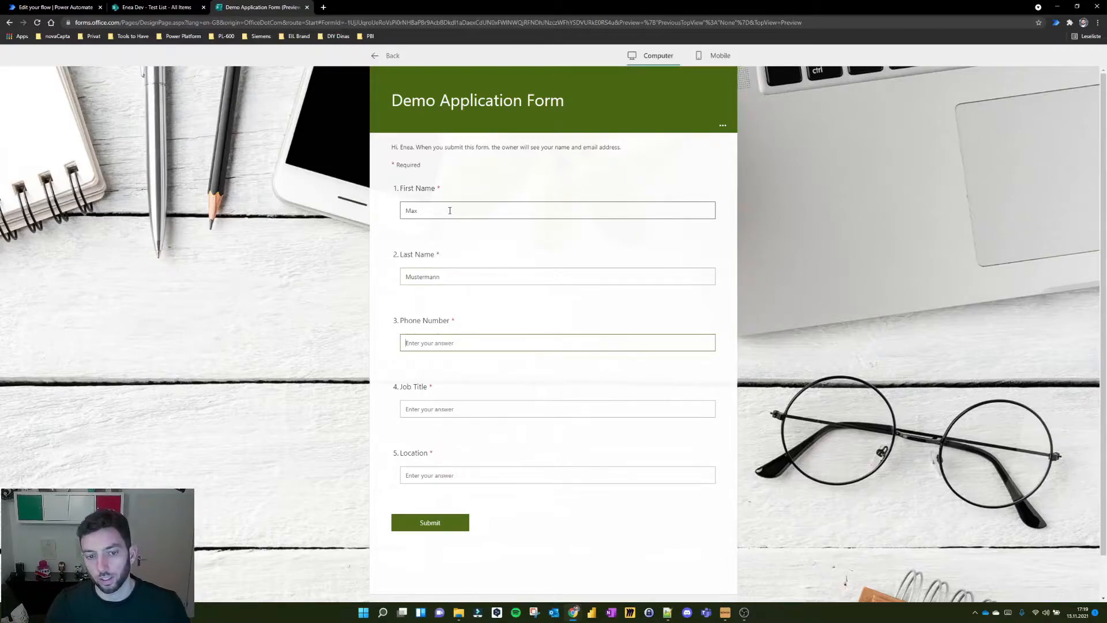
{"action": "type", "text": "56464656"}
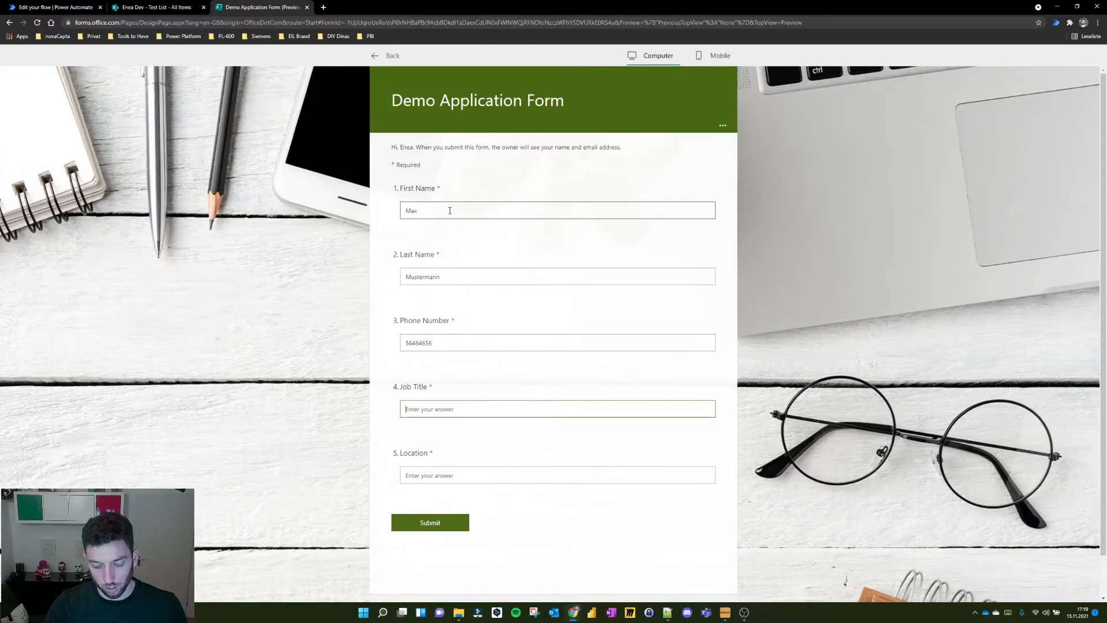
{"action": "type", "text": "c"}
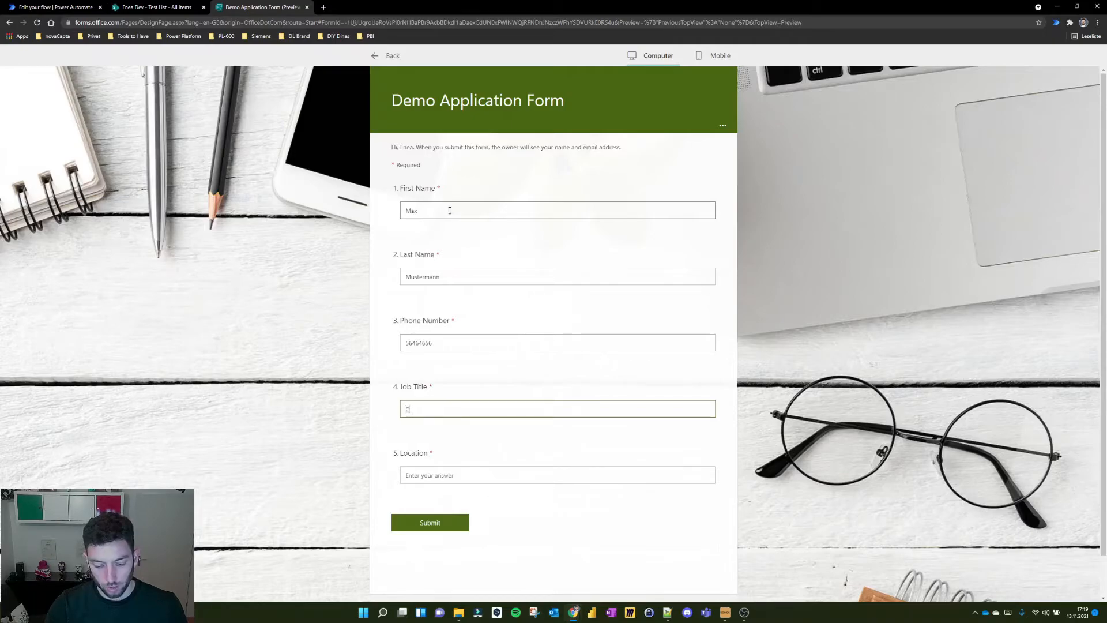
{"action": "type", "text": "EO"}
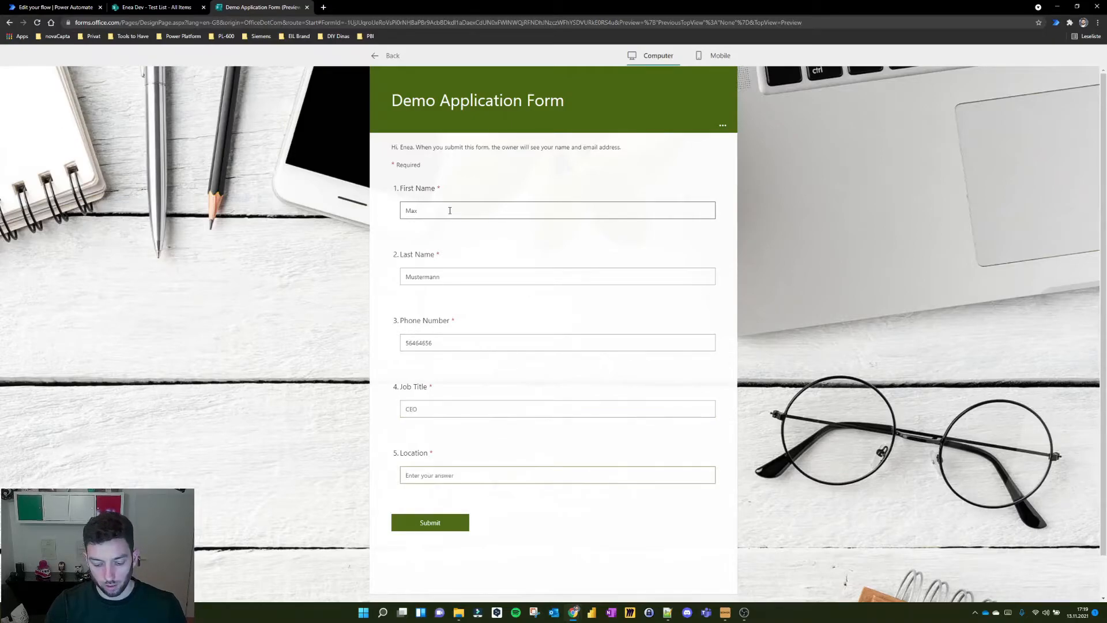
{"action": "type", "text": "Germany"}
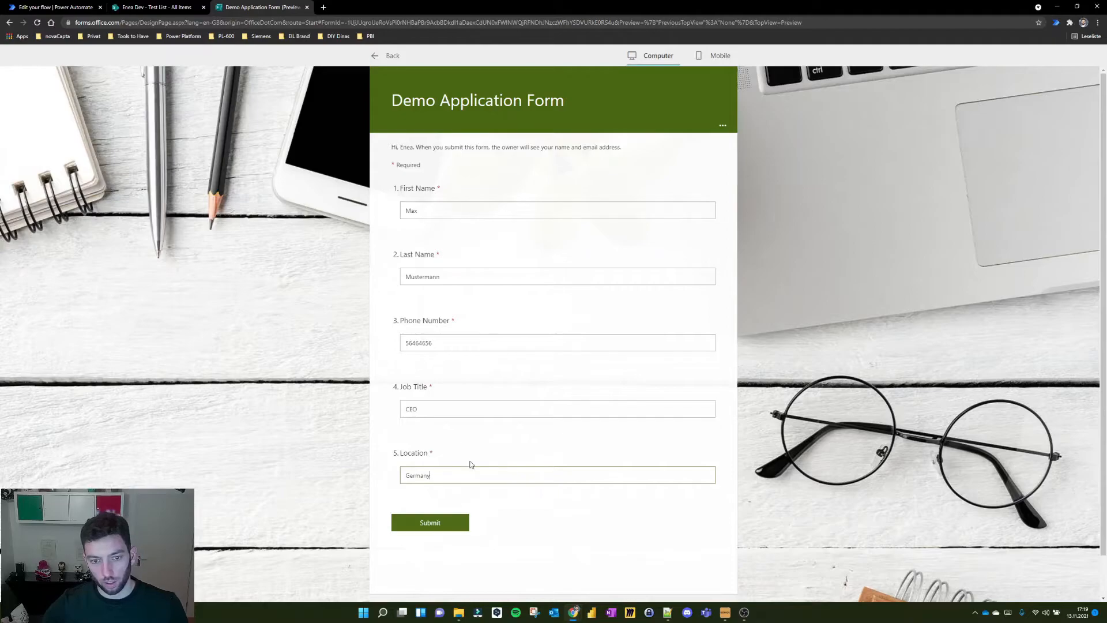
{"action": "left_click", "coordinate": [428, 522]}
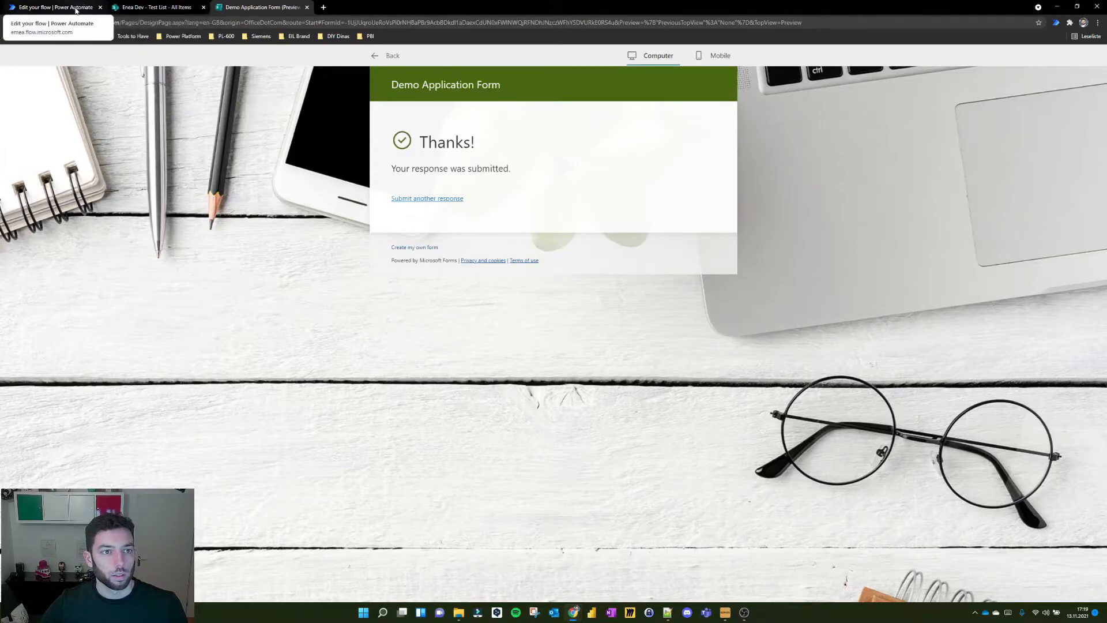
Open the successful run, highlighting Compose output 46 and reviewing Get items outputs
{"action": "left_click", "coordinate": [54, 7]}
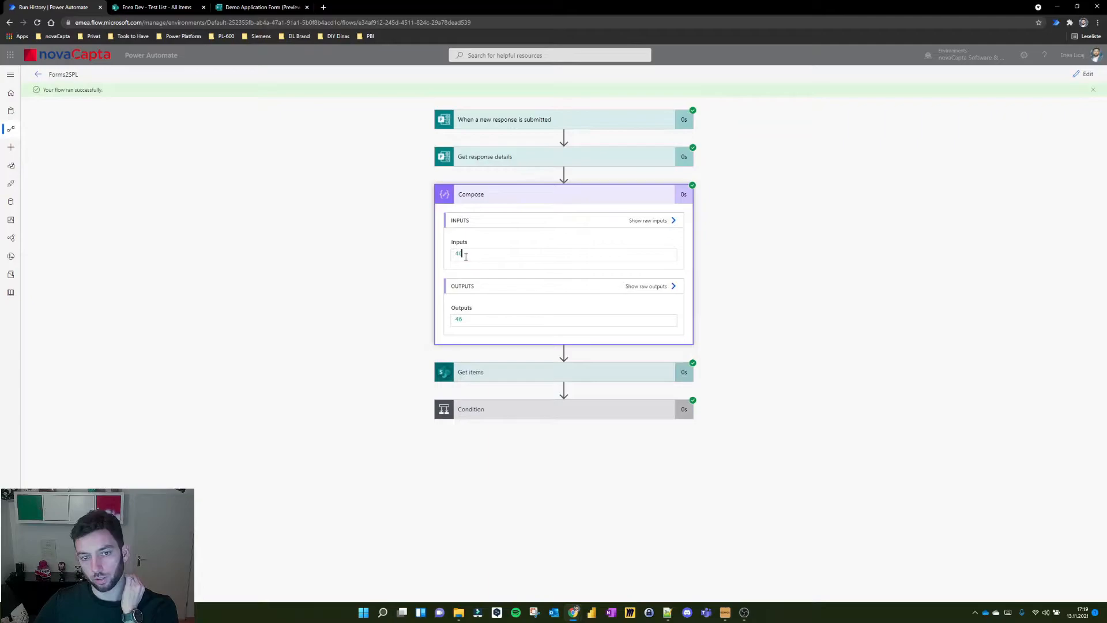
{"action": "double_click", "coordinate": [459, 253]}
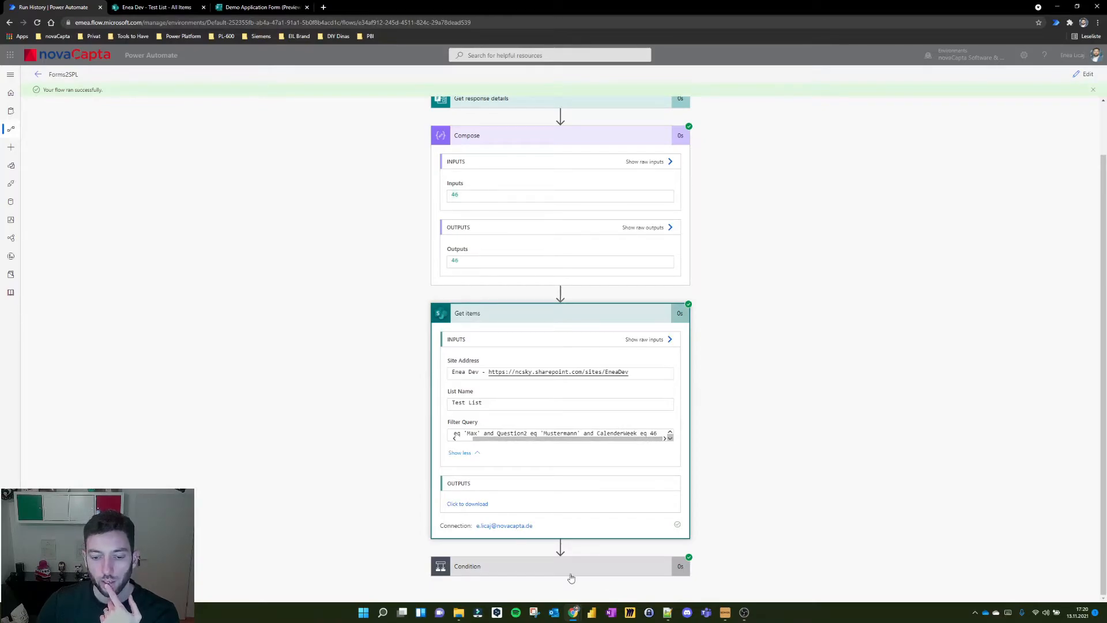
{"action": "scroll", "scroll_direction": "down", "scroll_amount": 3}
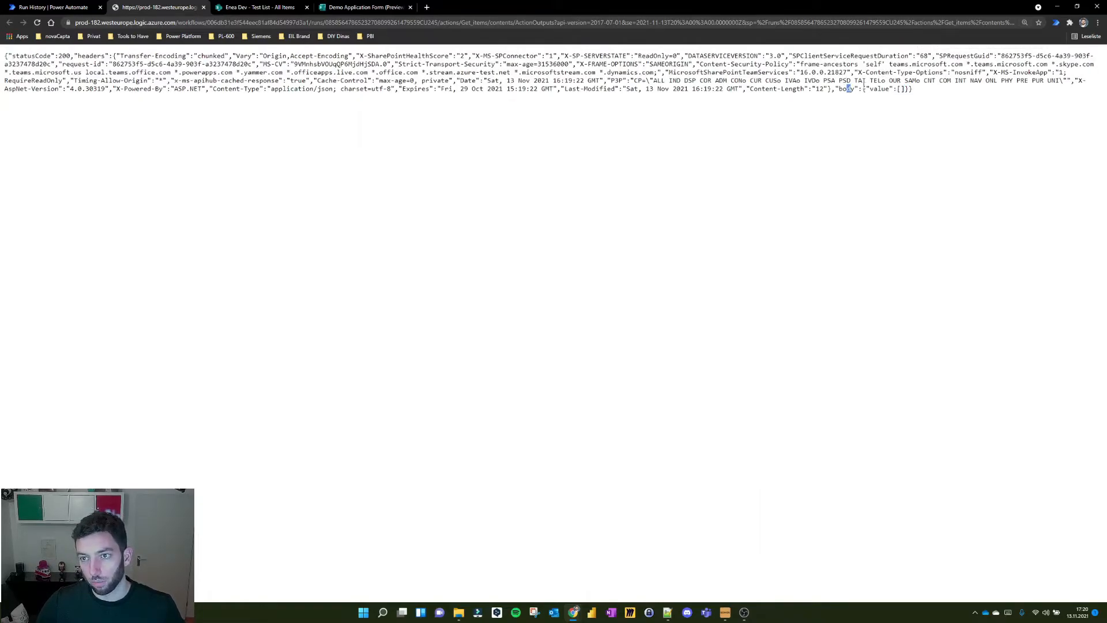
{"action": "mouse_move", "coordinate": [904, 101]}
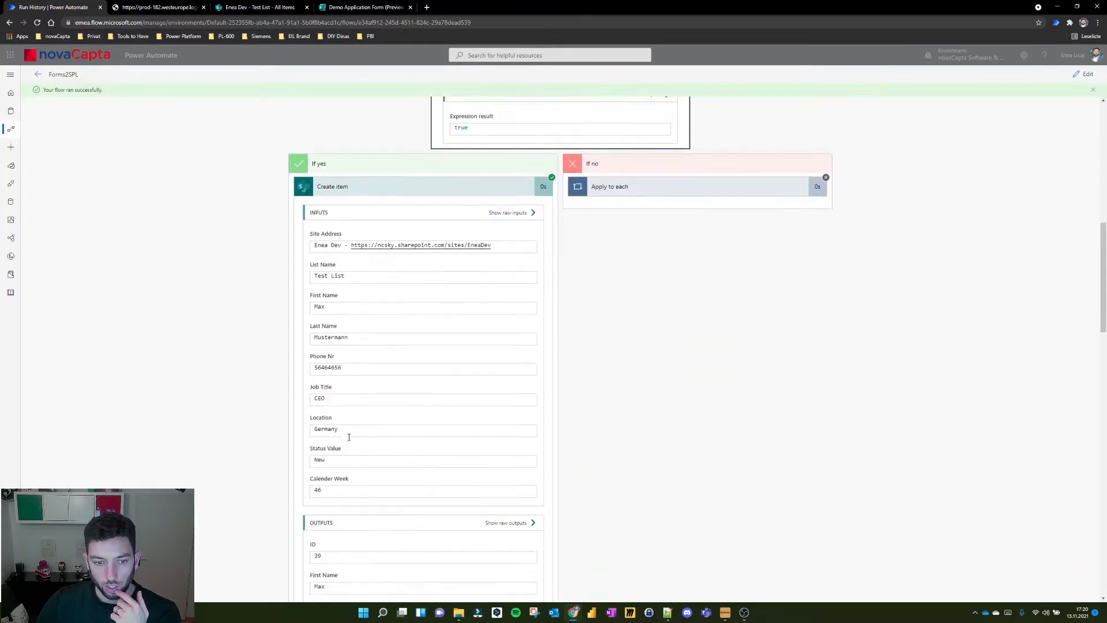
Confirm Create item ran for Max Mustermann, then view the updated SharePoint Test List
{"action": "scroll", "scroll_direction": "down", "scroll_amount": 3}
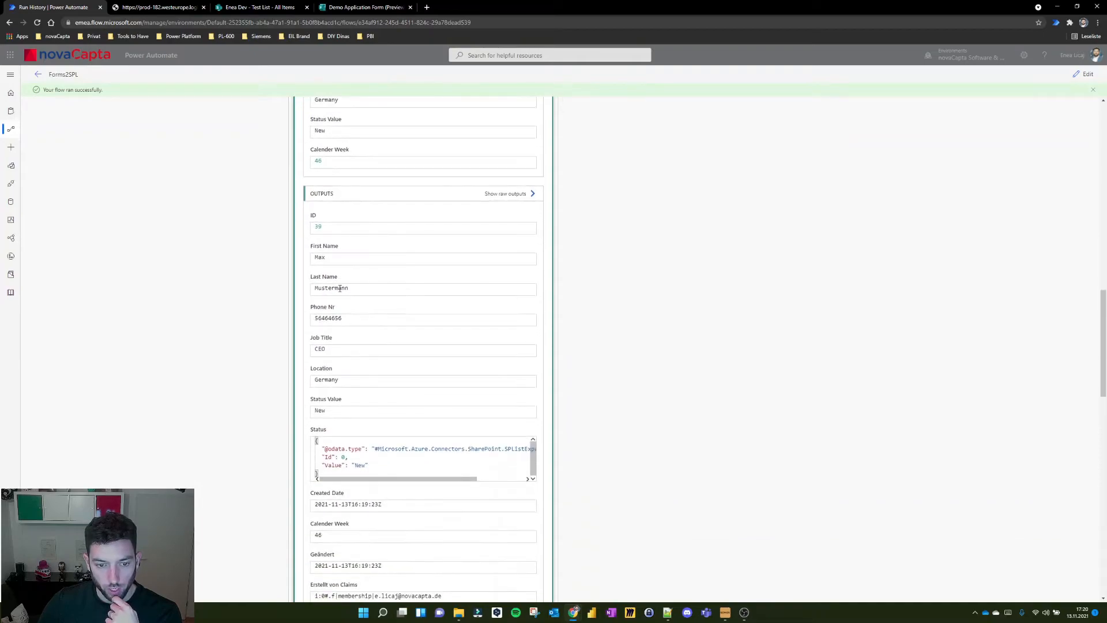
{"action": "left_click", "coordinate": [261, 7]}
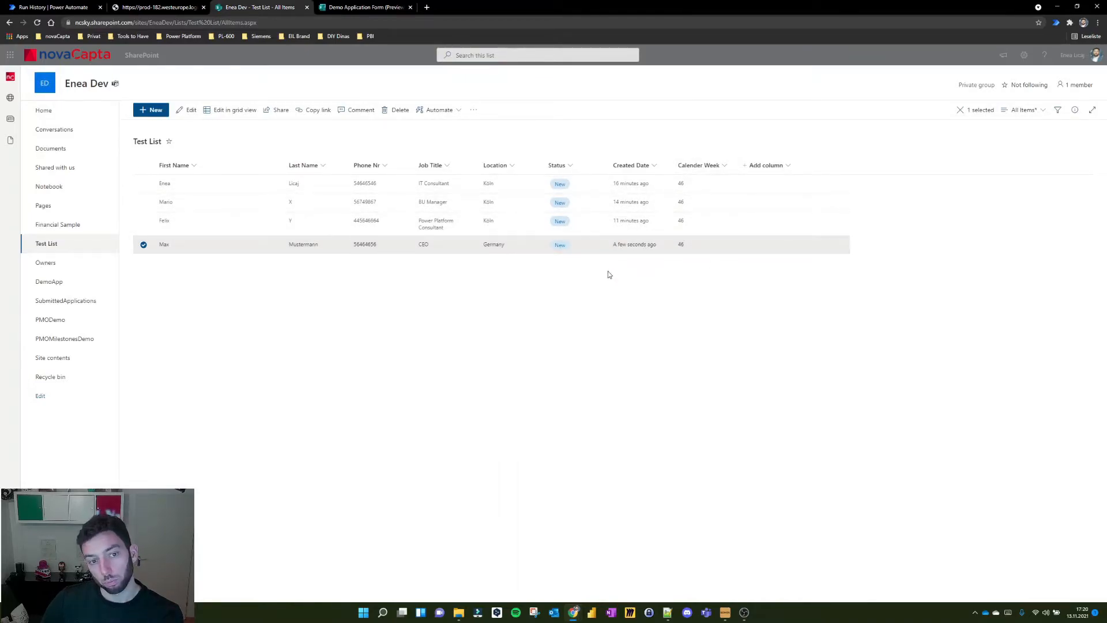
{"action": "left_click", "coordinate": [143, 244]}
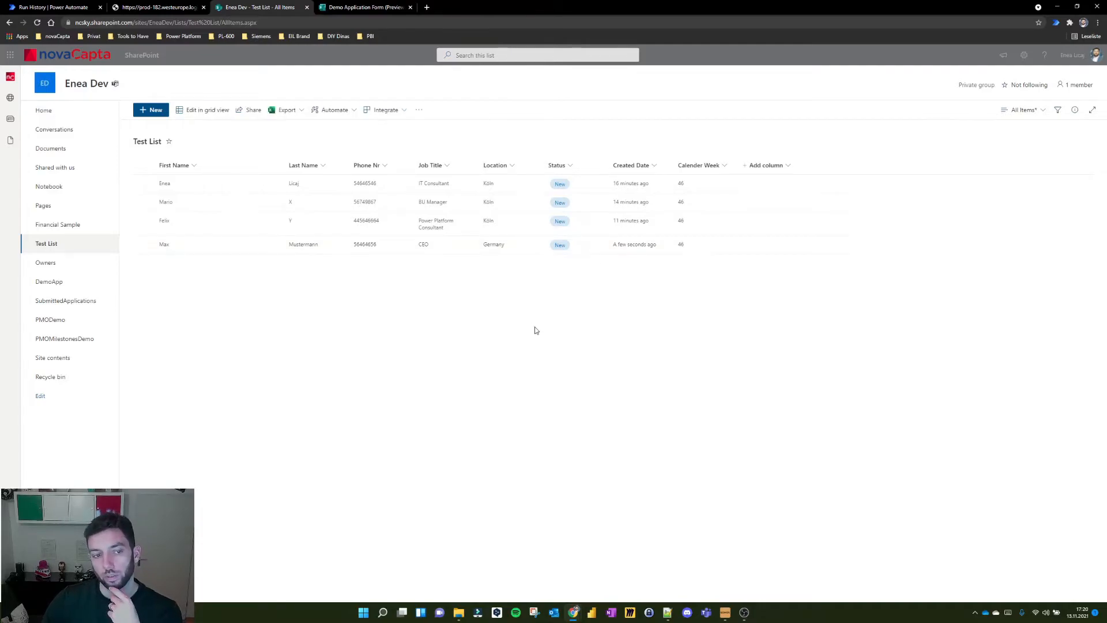
{"action": "mouse_move", "coordinate": [395, 290]}
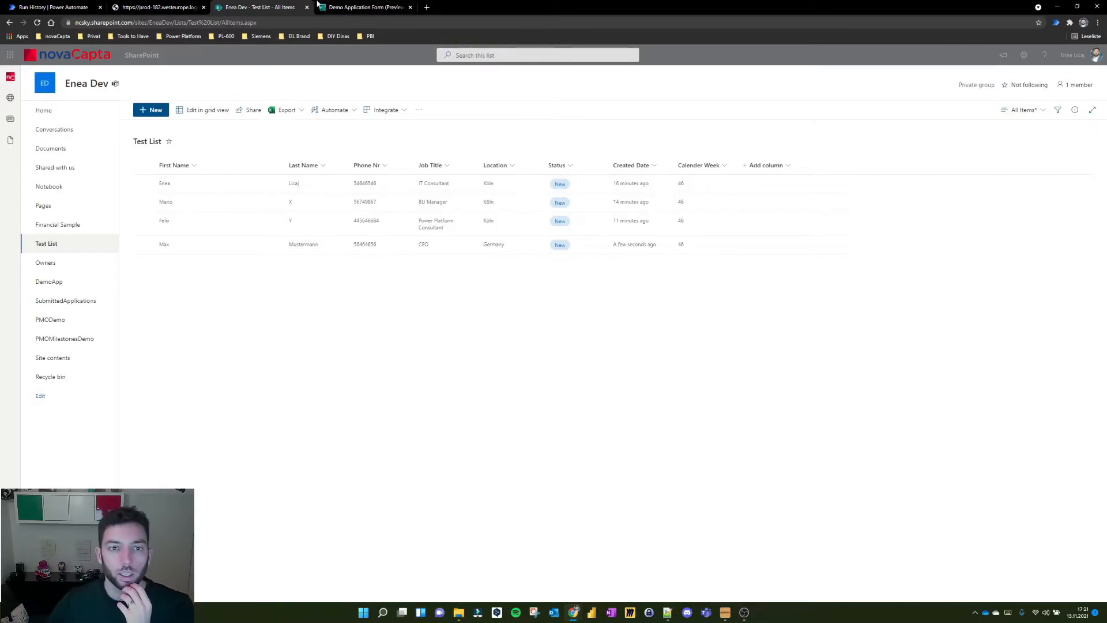
Start a new response with name Max Mustermann, glancing at the Test List rows
{"action": "left_click", "coordinate": [364, 7]}
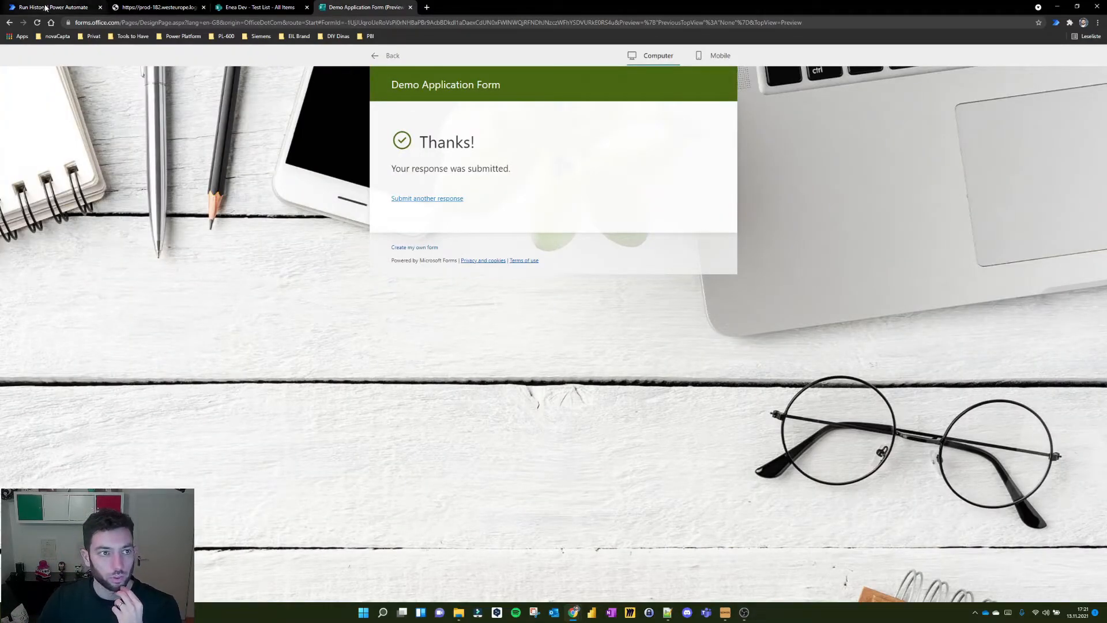
{"action": "left_click", "coordinate": [50, 7]}
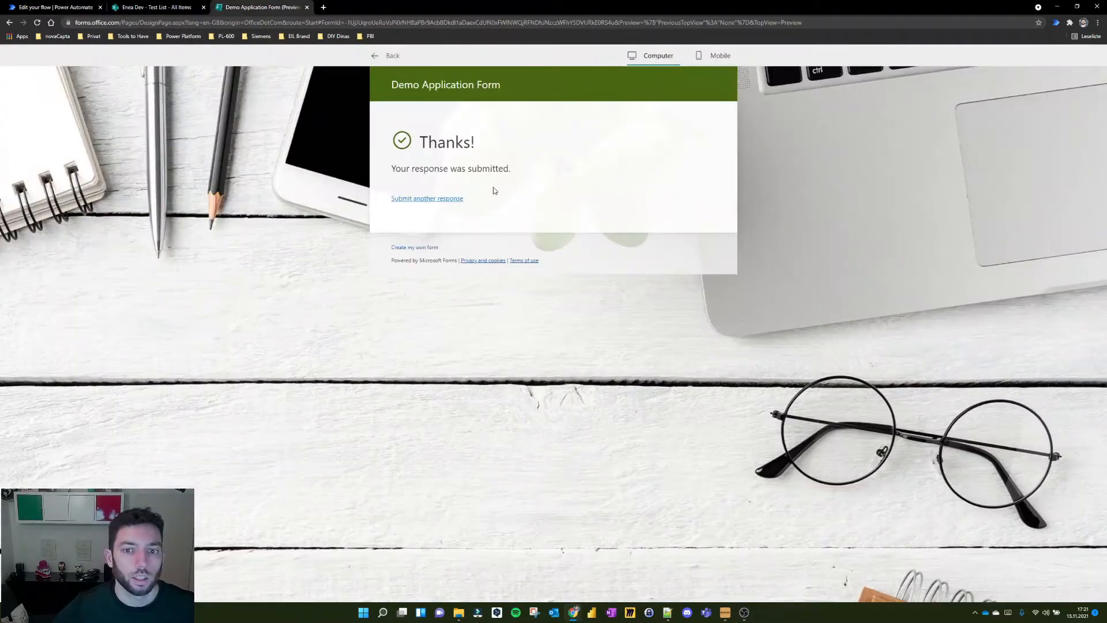
{"action": "left_click", "coordinate": [426, 198]}
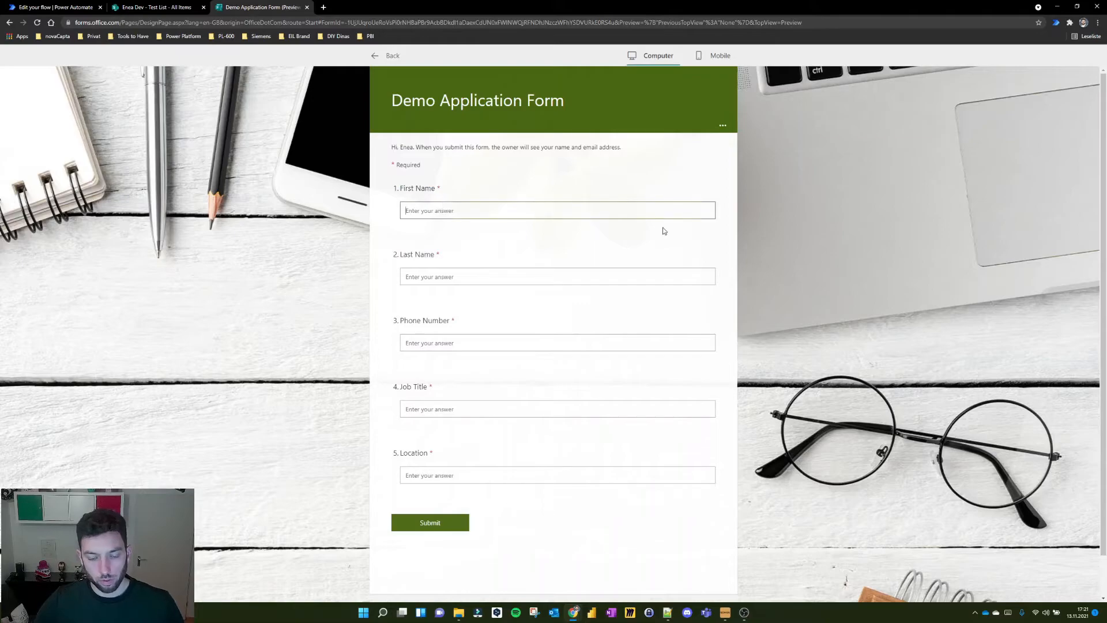
{"action": "type", "text": "Max"}
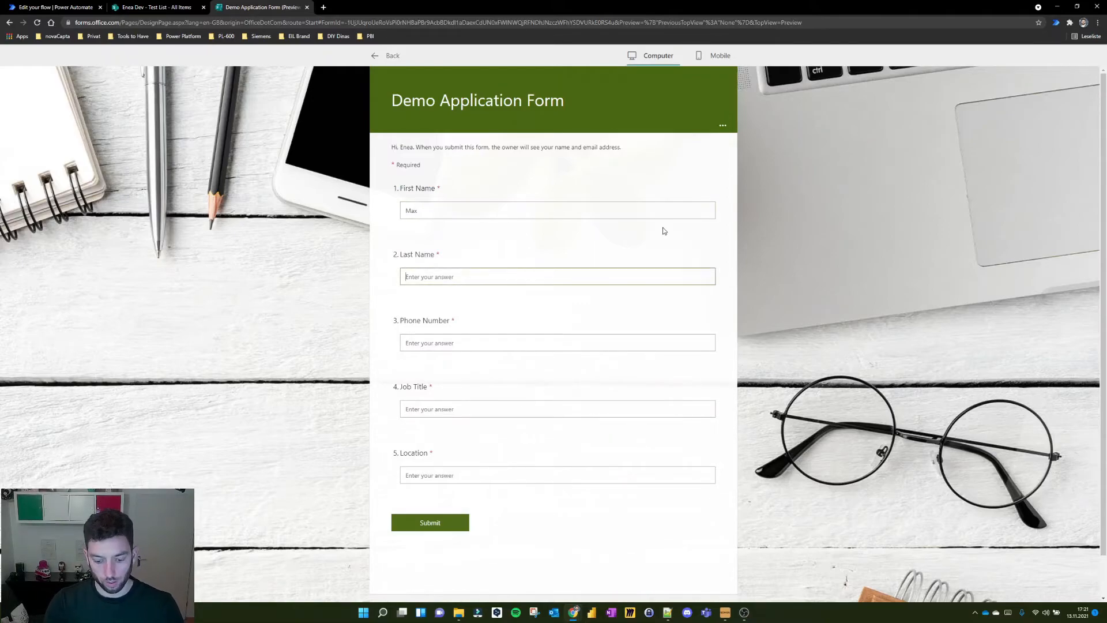
{"action": "type", "text": "Mustermann"}
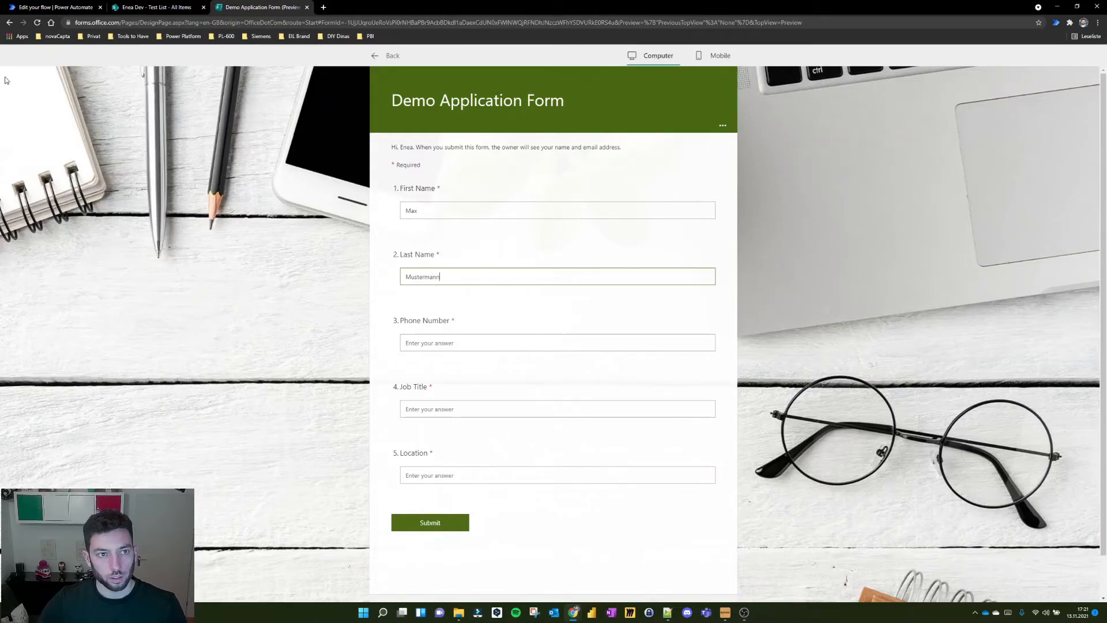
{"action": "left_click", "coordinate": [154, 7]}
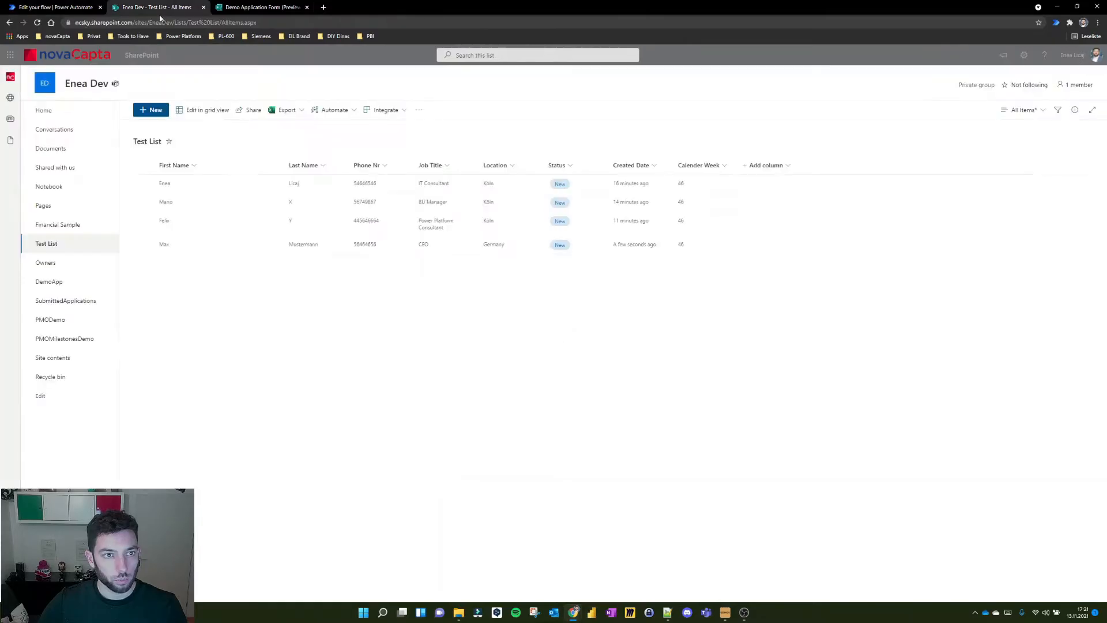
{"action": "left_click", "coordinate": [260, 7]}
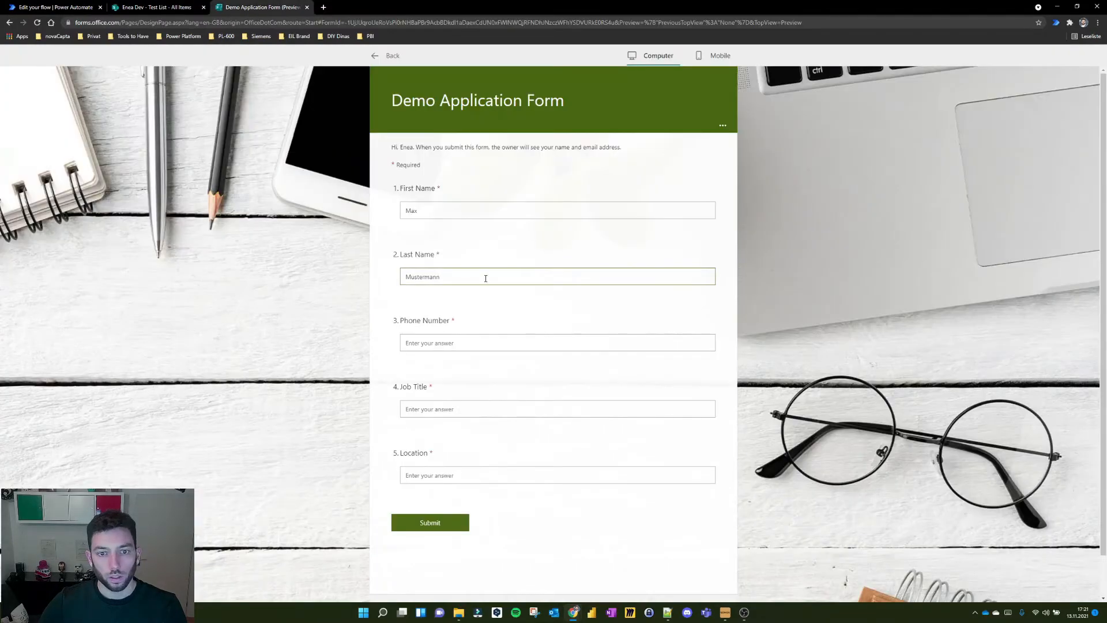
Enter phone 7777777, job title CFO and location France, then submit
{"action": "left_click", "coordinate": [557, 343]}
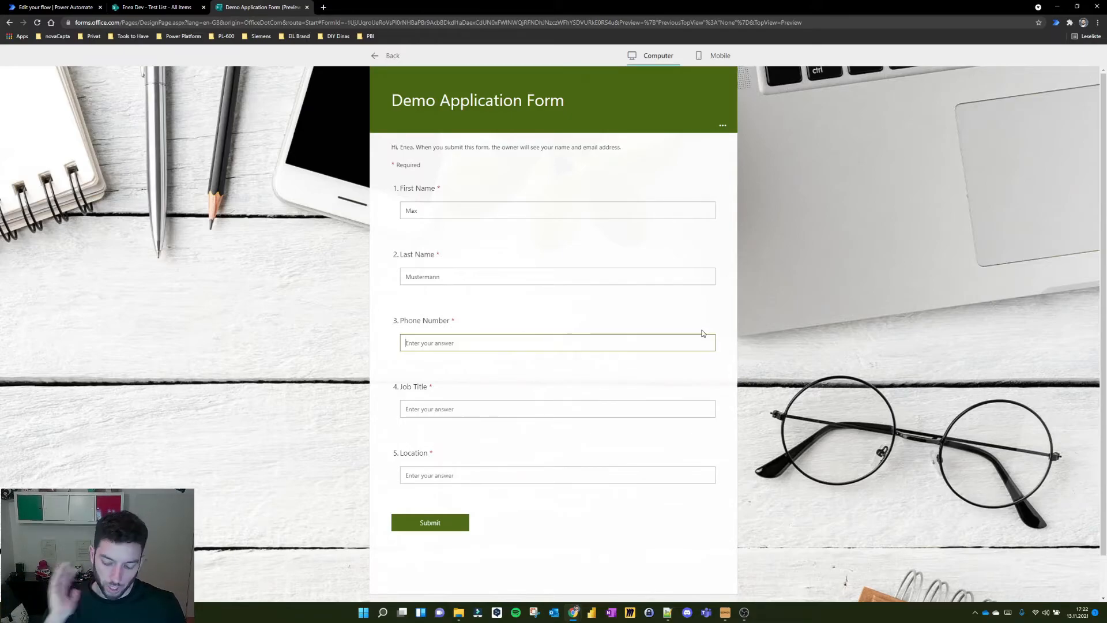
{"action": "type", "text": "77777777"}
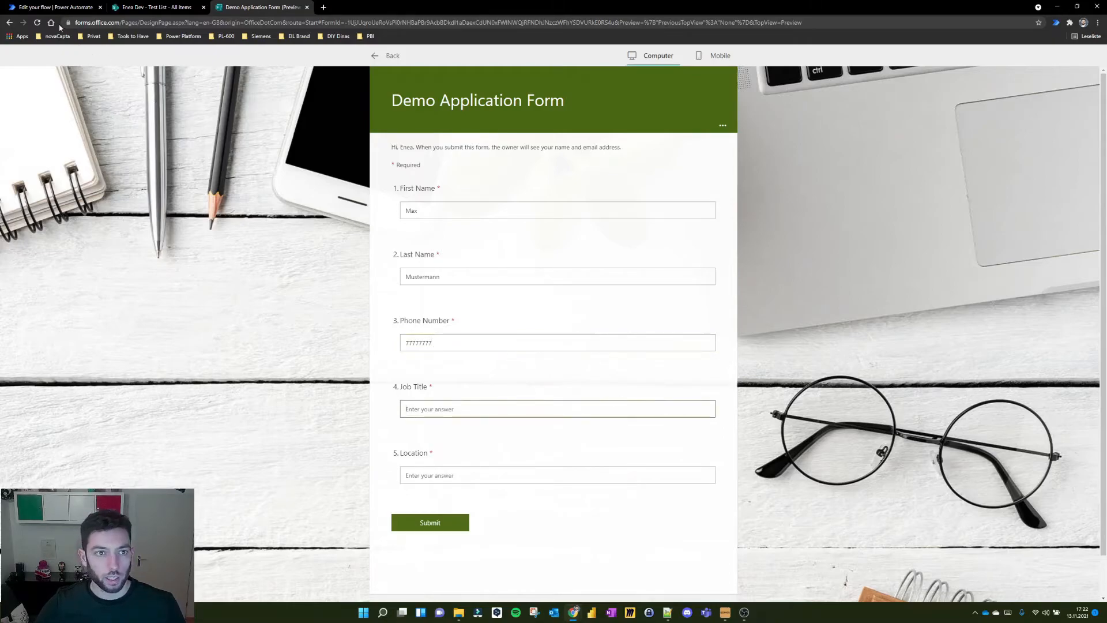
{"action": "left_click", "coordinate": [155, 7]}
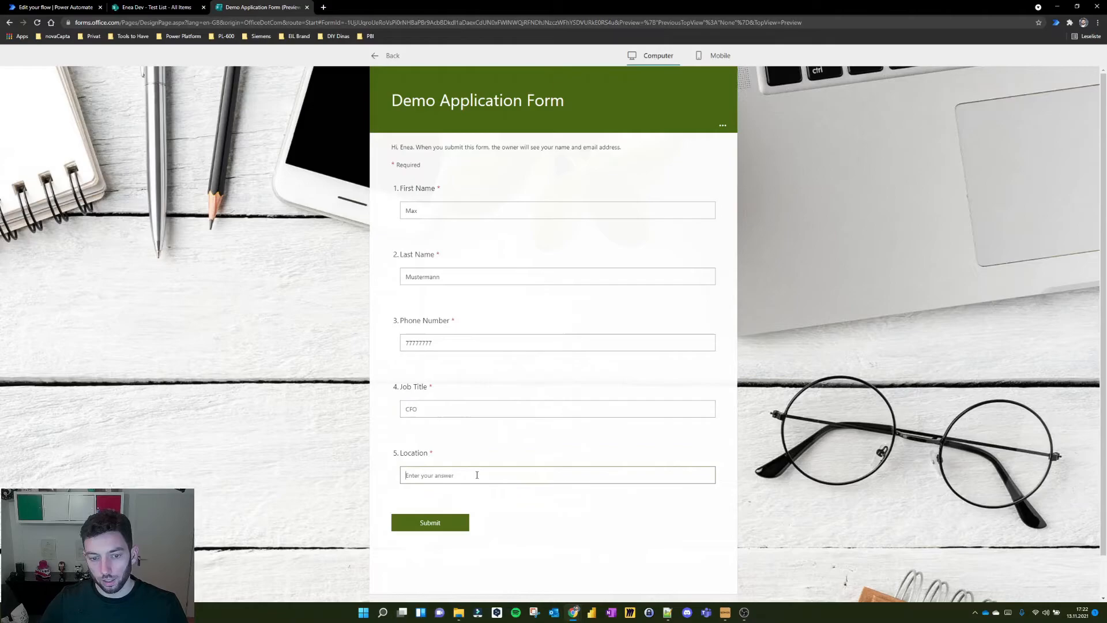
{"action": "type", "text": "Fran"}
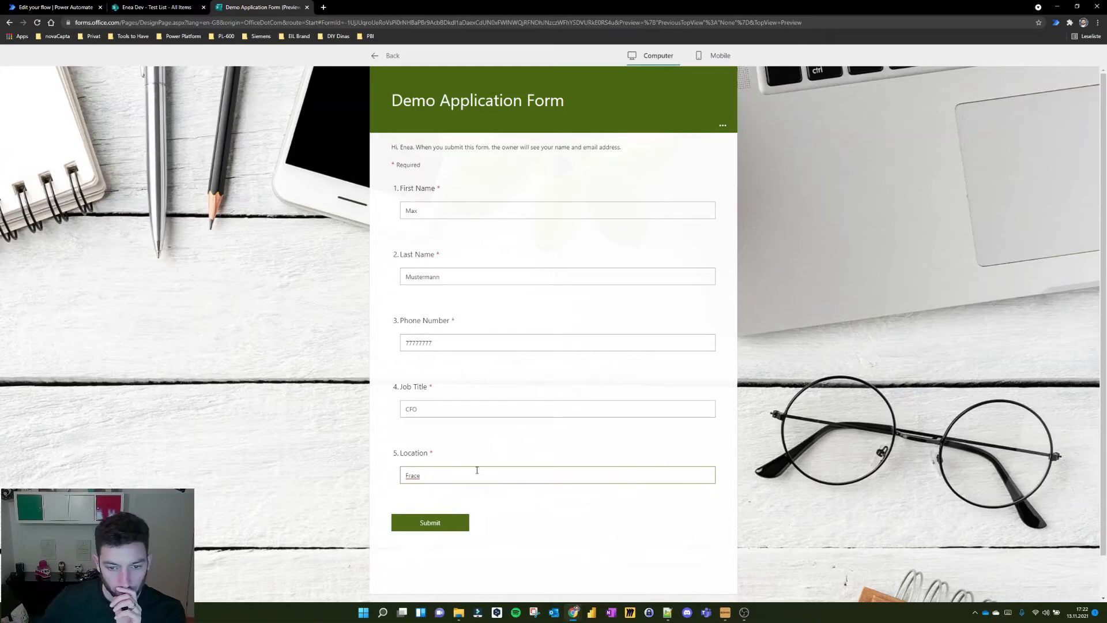
{"action": "type", "text": "France"}
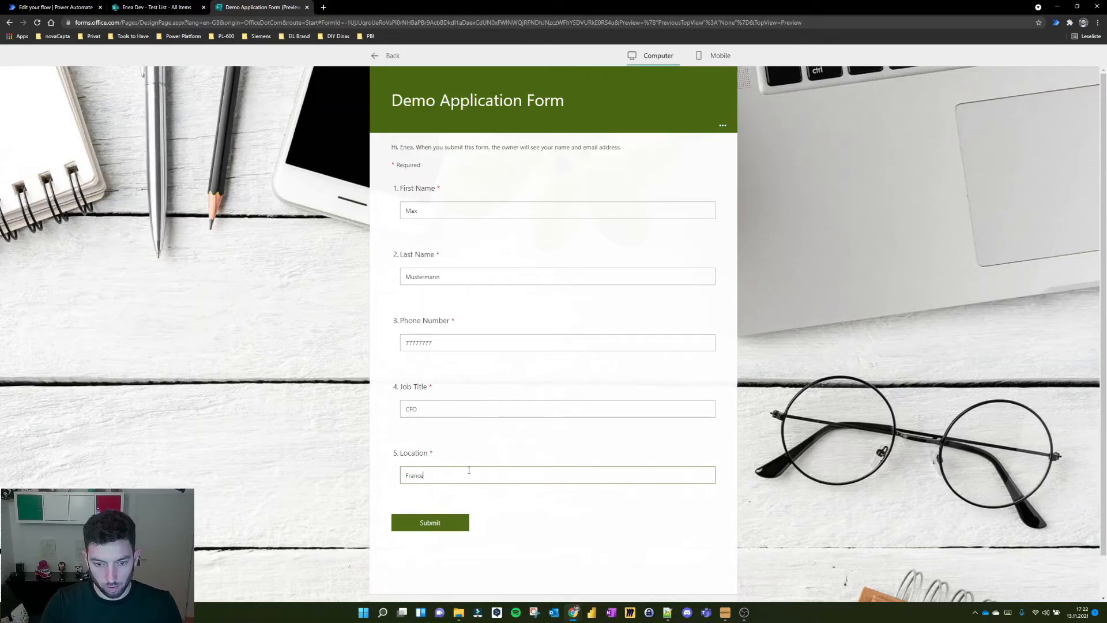
{"action": "left_click", "coordinate": [429, 523]}
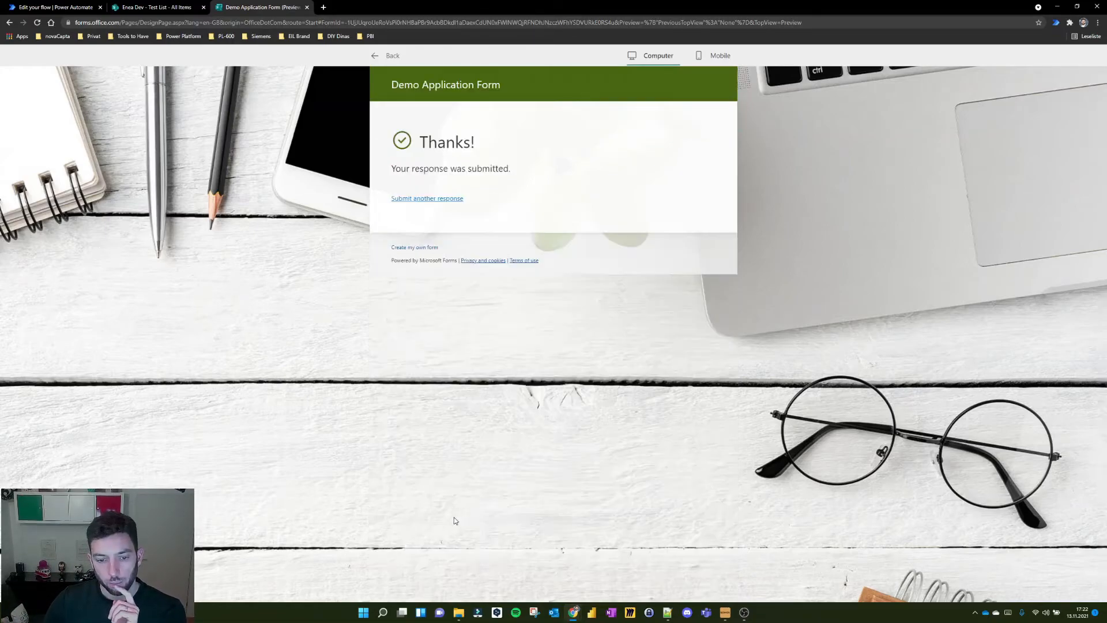
Expand the trigger, Get response details and Get items steps of the second successful run
{"action": "left_click", "coordinate": [53, 7]}
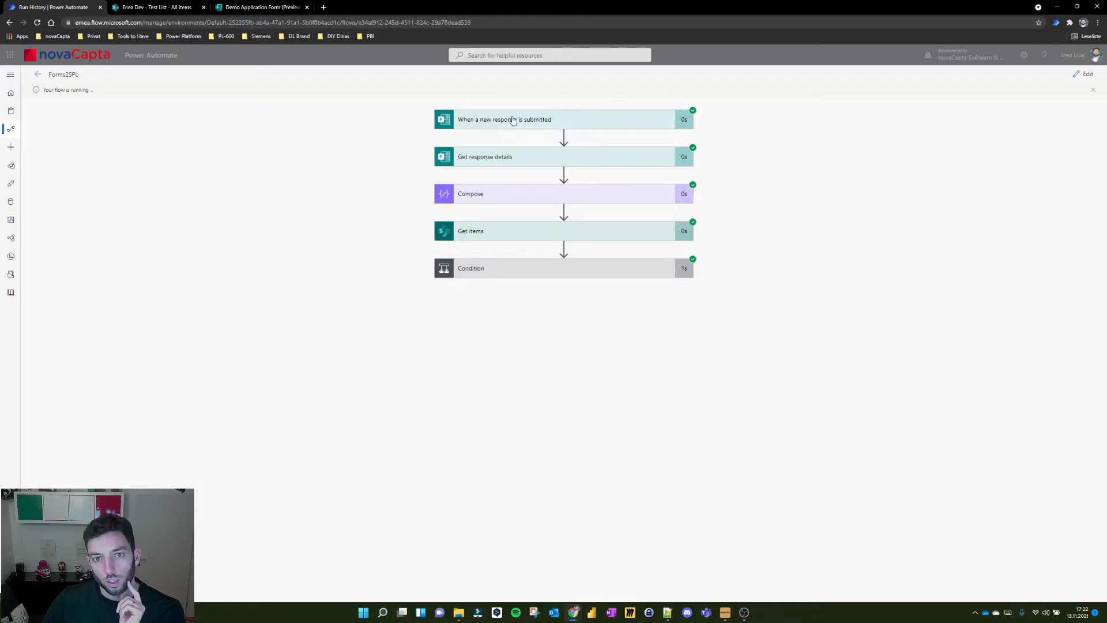
{"action": "left_click", "coordinate": [505, 119]}
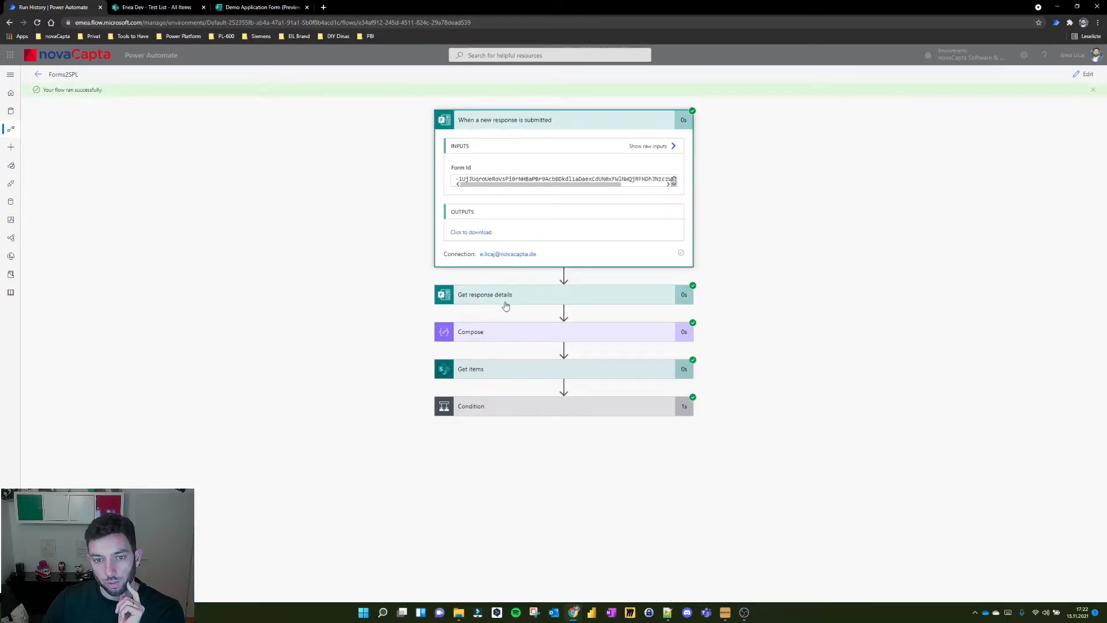
{"action": "left_click", "coordinate": [484, 295]}
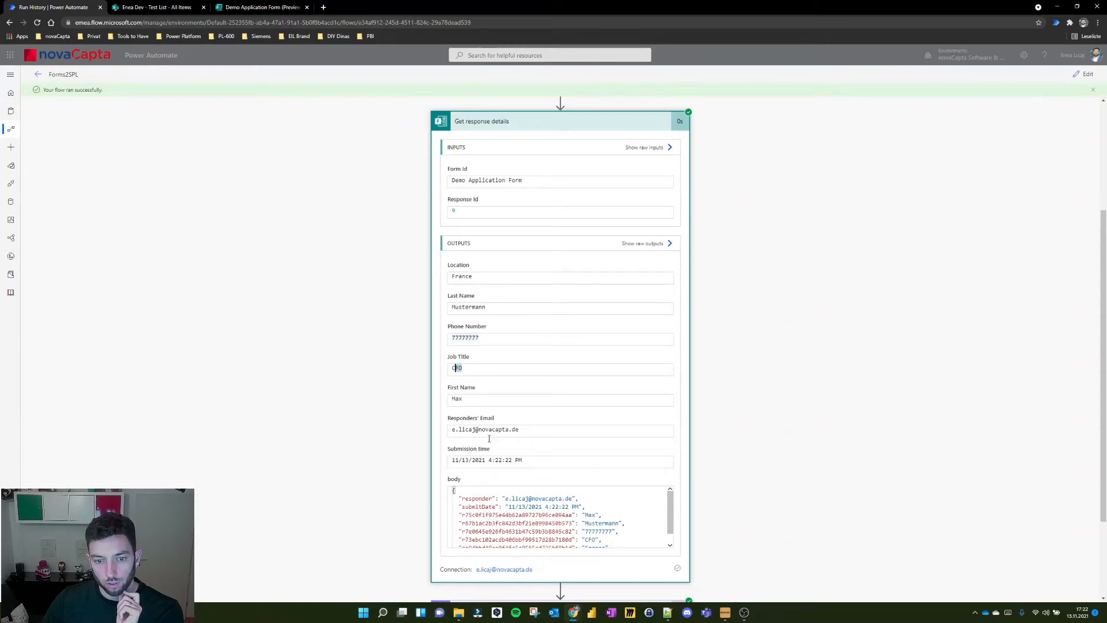
{"action": "scroll", "scroll_direction": "down", "scroll_amount": 3}
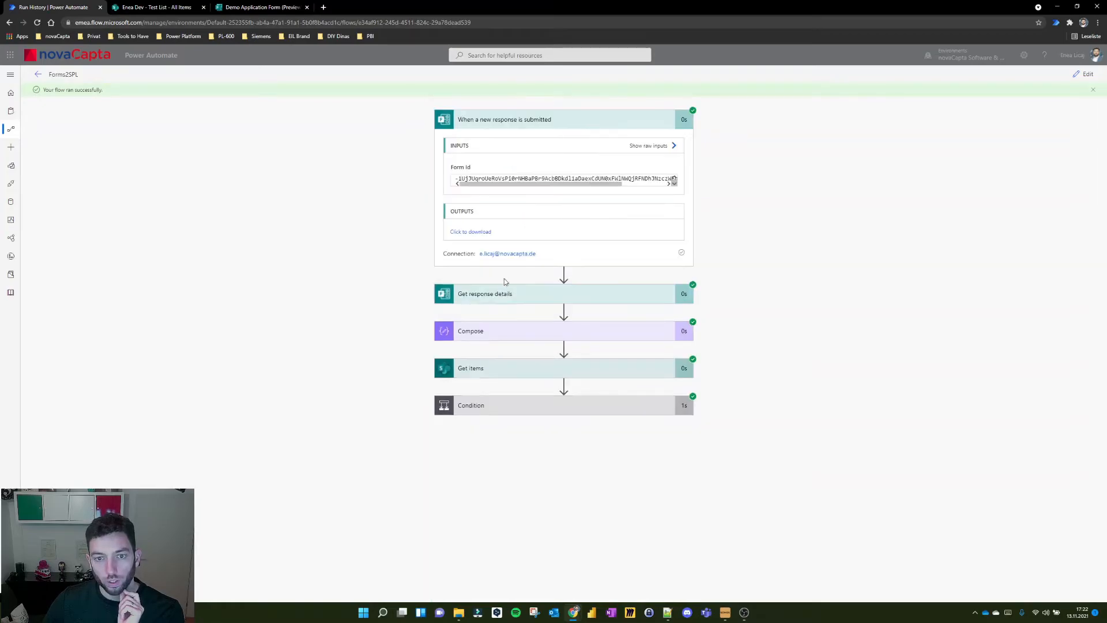
{"action": "left_click", "coordinate": [471, 330]}
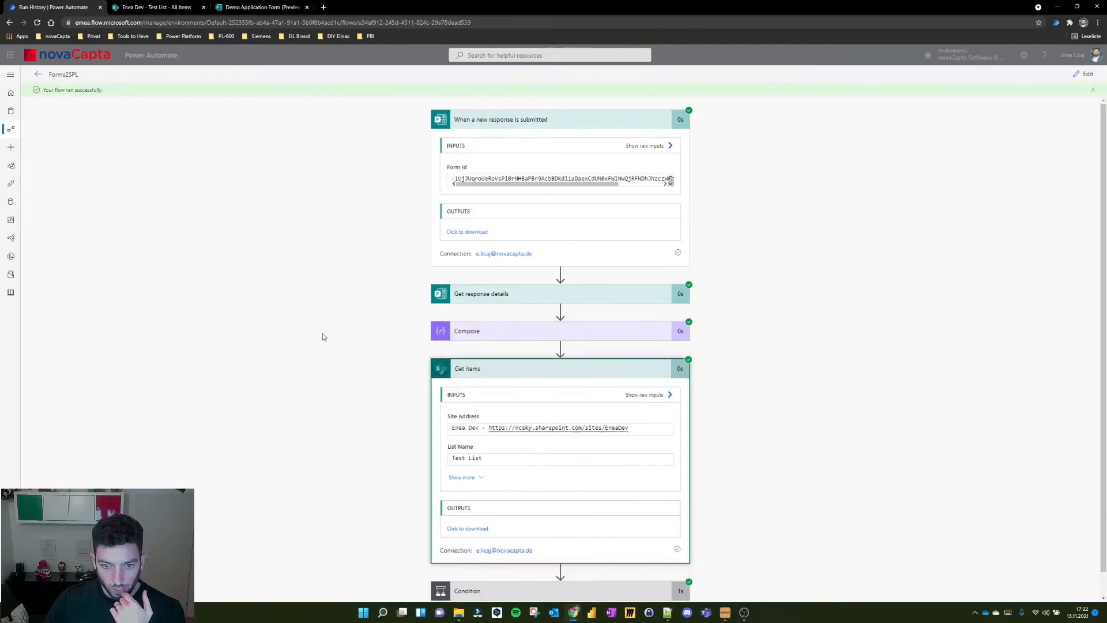
{"action": "scroll", "scroll_direction": "down", "scroll_amount": 3}
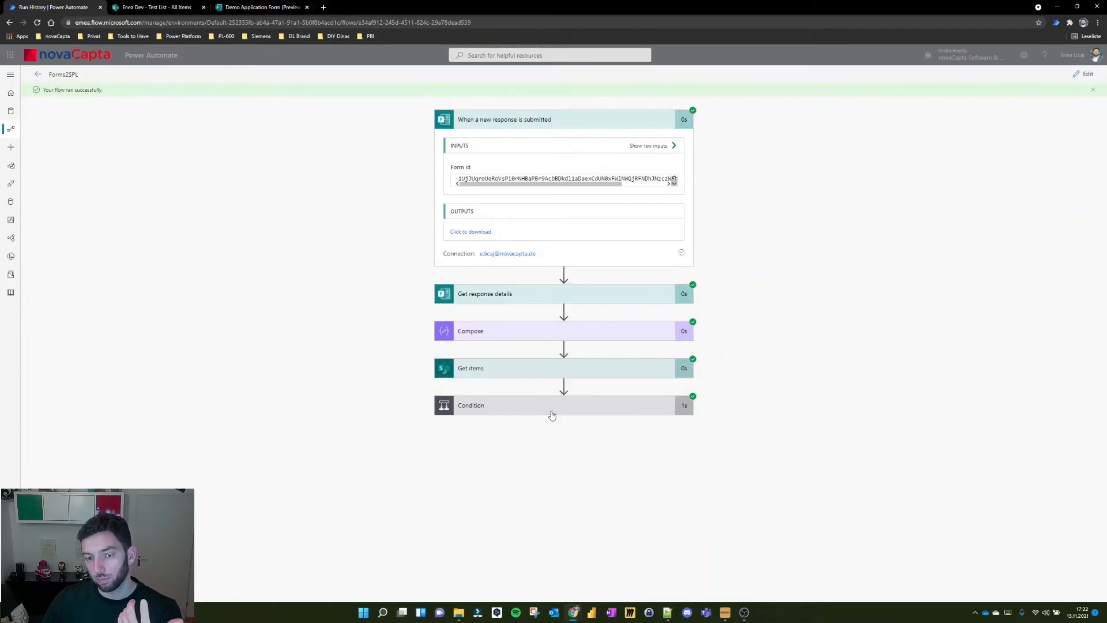
Expand the run's Condition step to confirm it evaluated False
{"action": "left_click", "coordinate": [470, 405]}
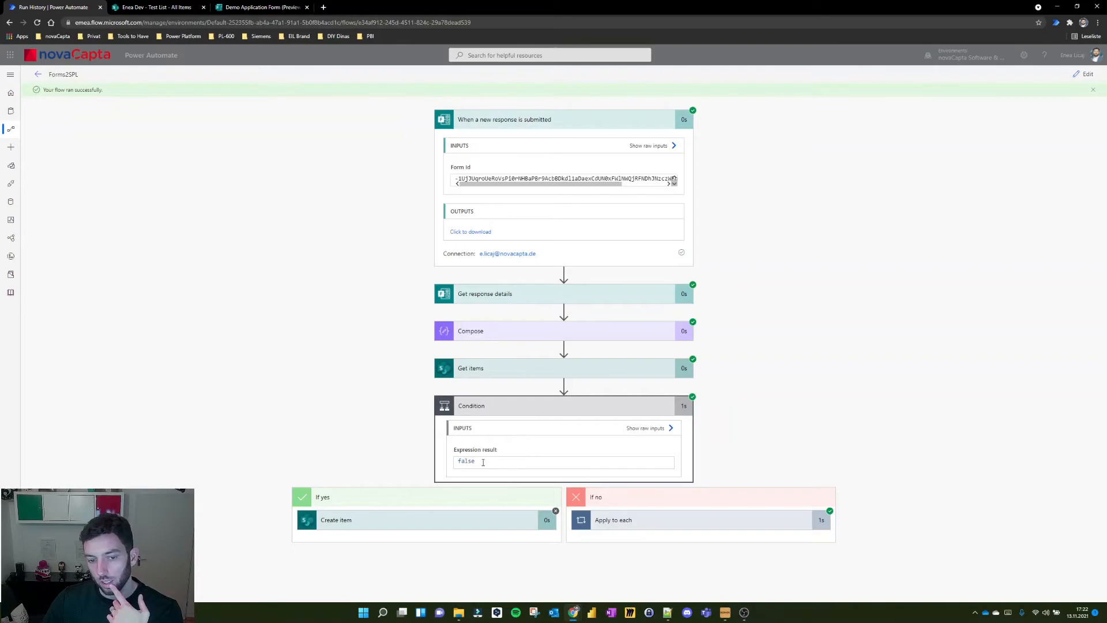
{"action": "double_click", "coordinate": [465, 460]}
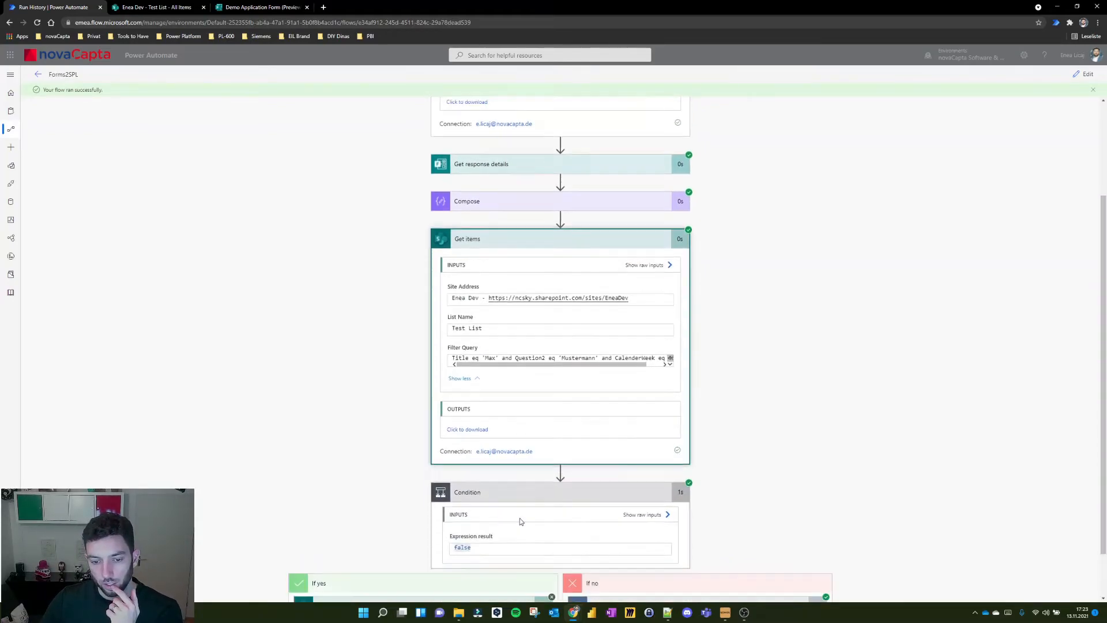
{"action": "left_click", "coordinate": [467, 428]}
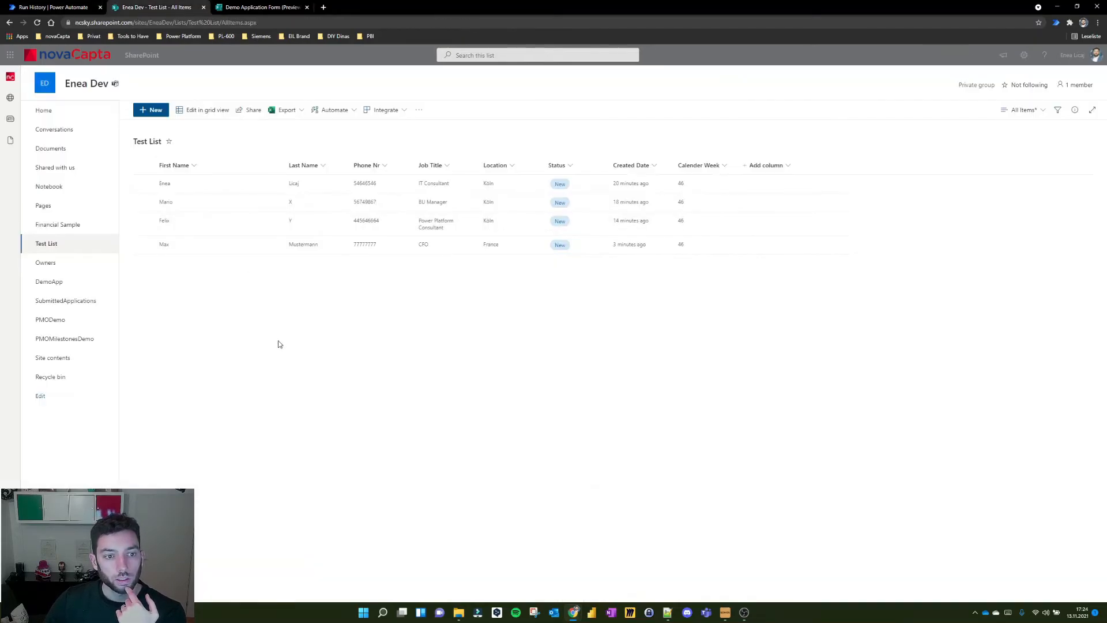
{"action": "mouse_move", "coordinate": [166, 244]}
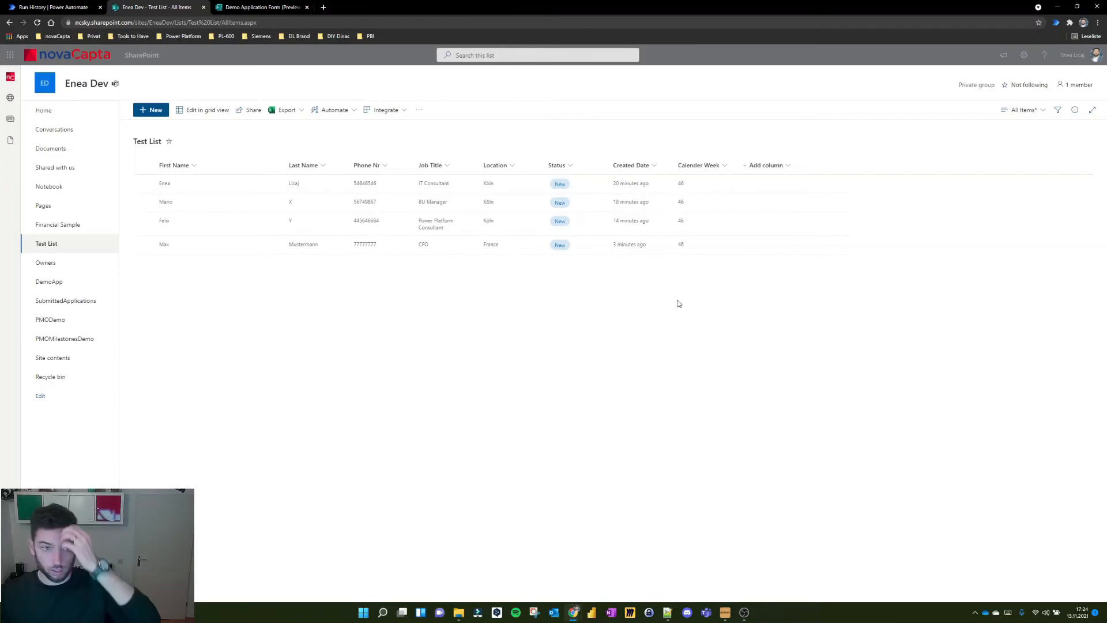
{"action": "mouse_move", "coordinate": [295, 257]}
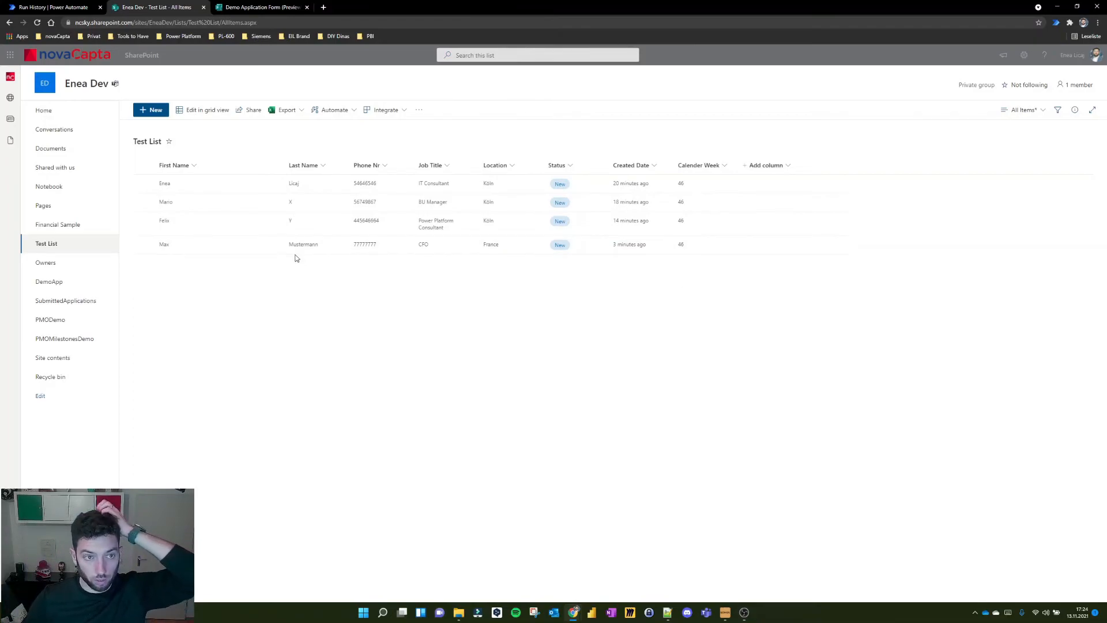
{"action": "mouse_move", "coordinate": [212, 148]}
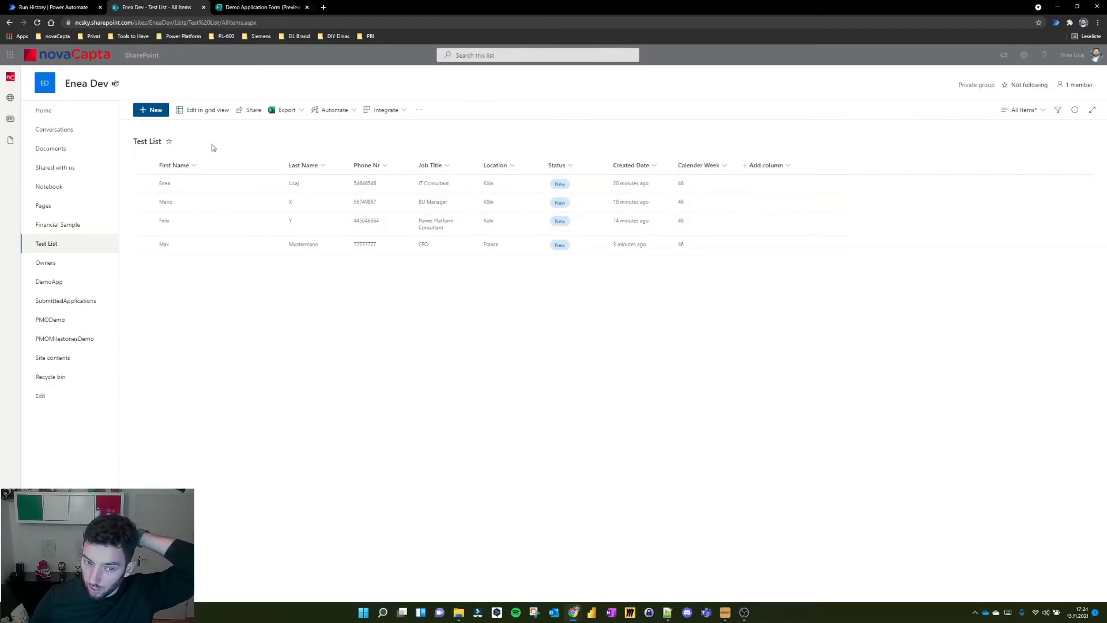
{"action": "mouse_move", "coordinate": [280, 202]}
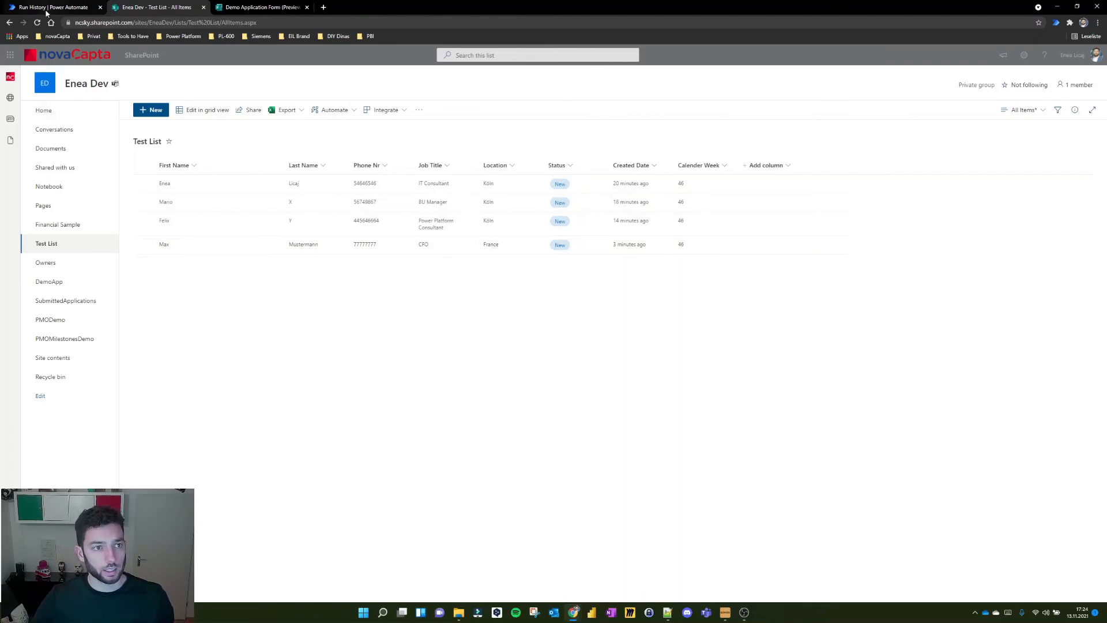
Switch back to the Power Automate tab to edit the Forms2SPL flow
{"action": "left_click", "coordinate": [53, 7]}
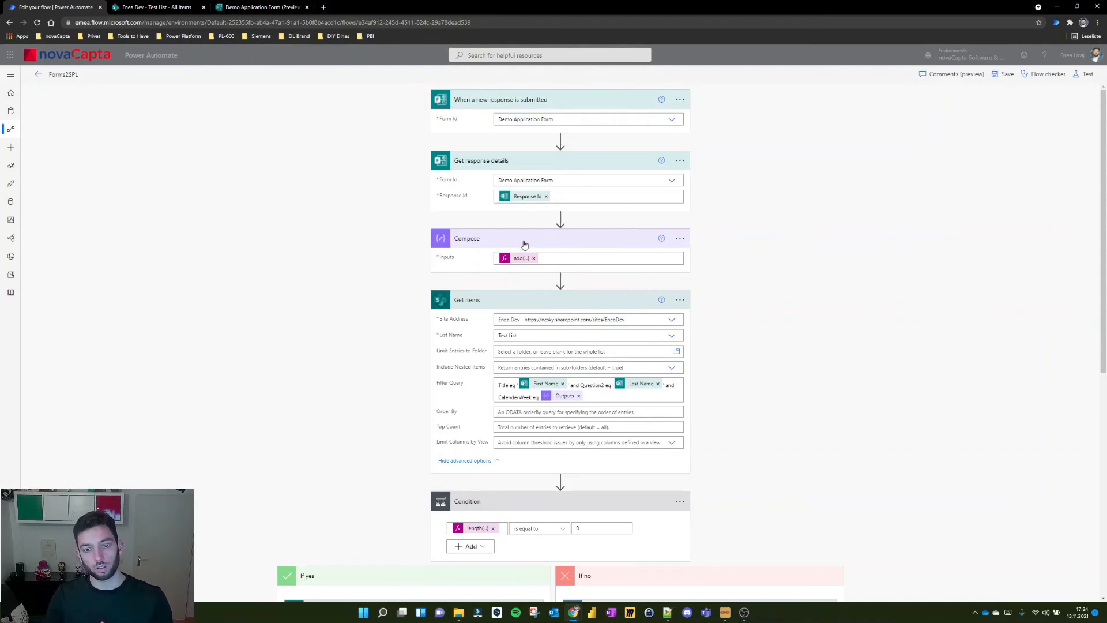
{"action": "scroll", "scroll_direction": "down", "scroll_amount": 3}
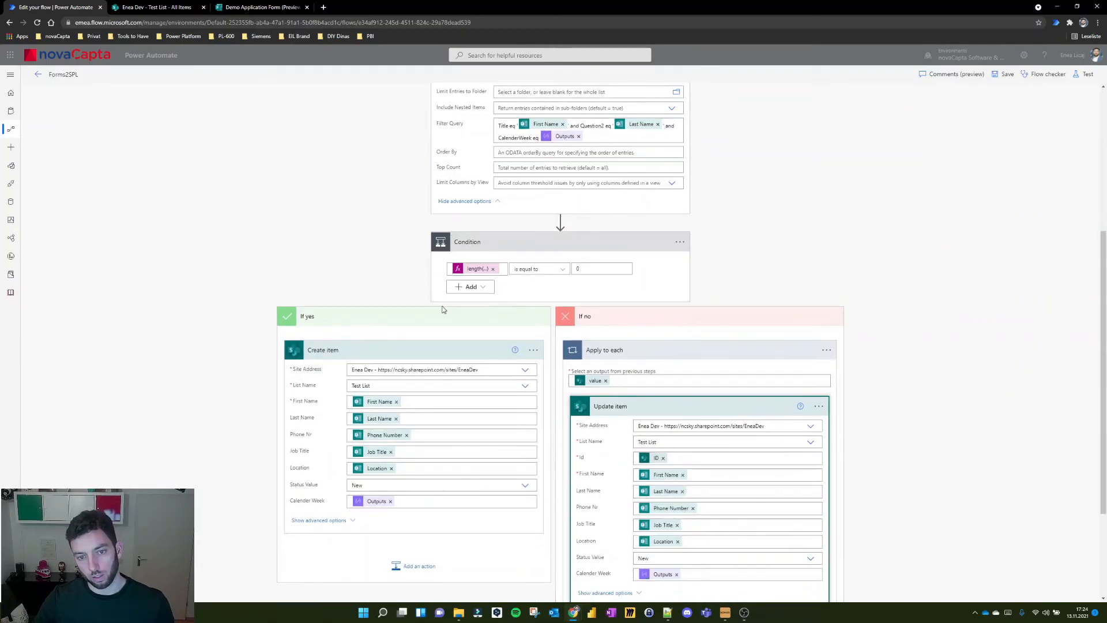
{"action": "mouse_move", "coordinate": [615, 243]}
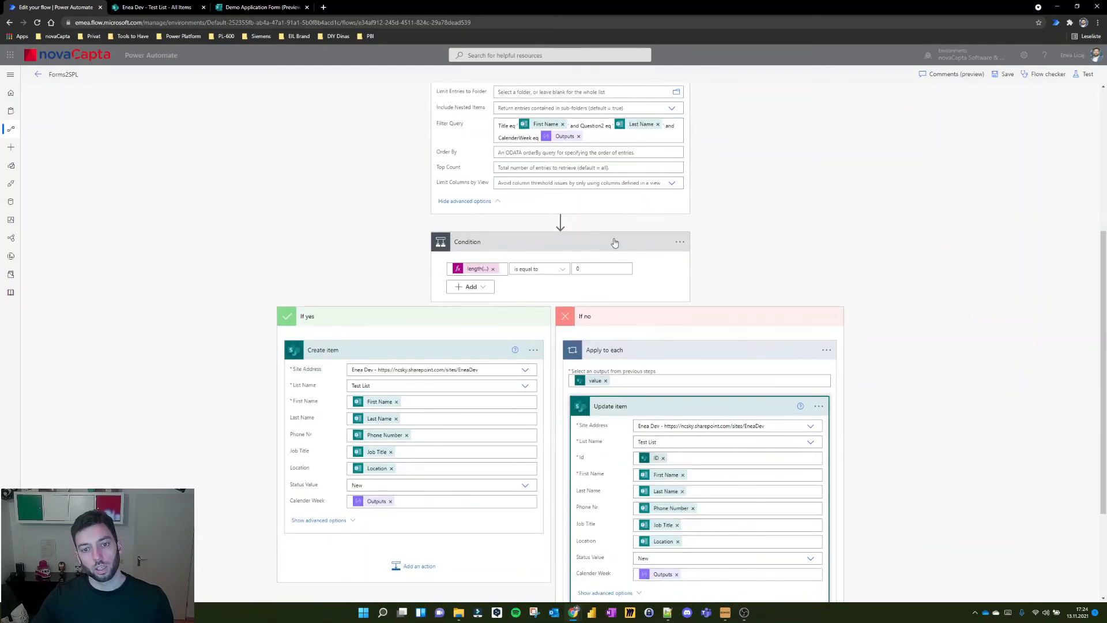